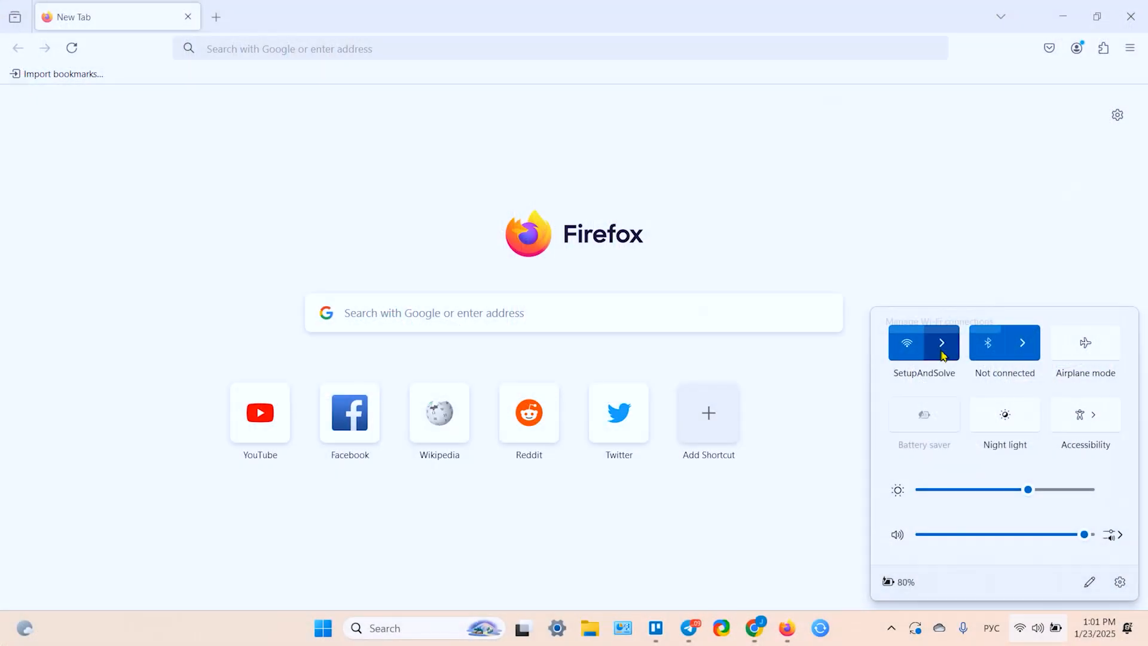
Connect the laptop to the open Xiaomi_4B0C_B4F3_5G network from the Wi-Fi list
{"action": "left_click", "coordinate": [940, 342]}
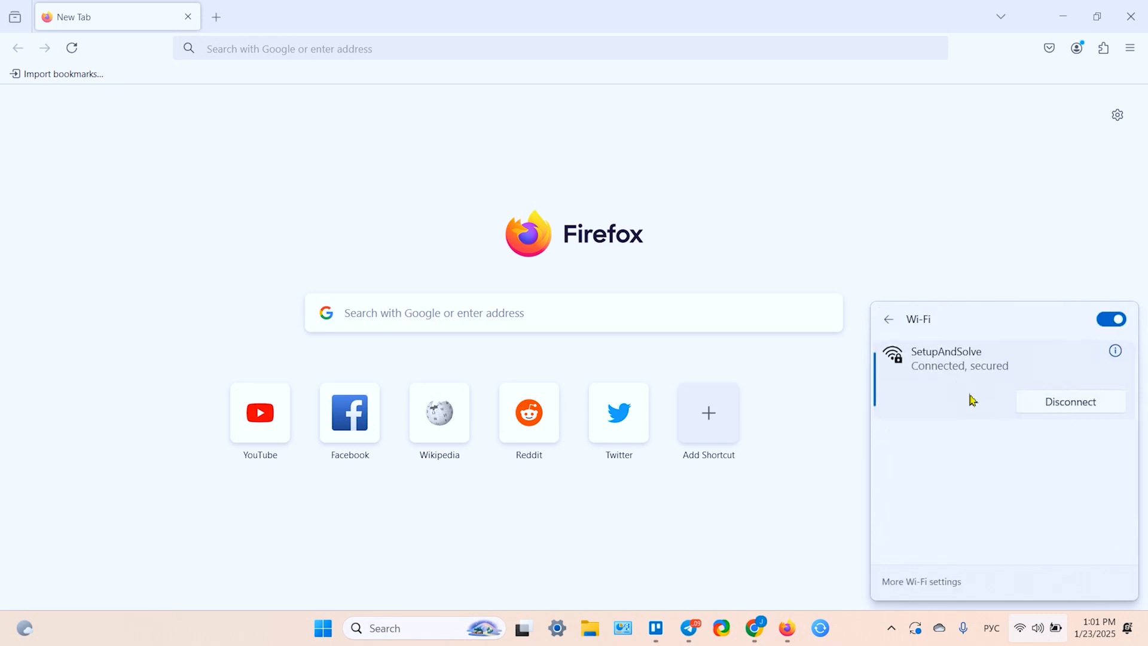
{"action": "mouse_move", "coordinate": [954, 426]}
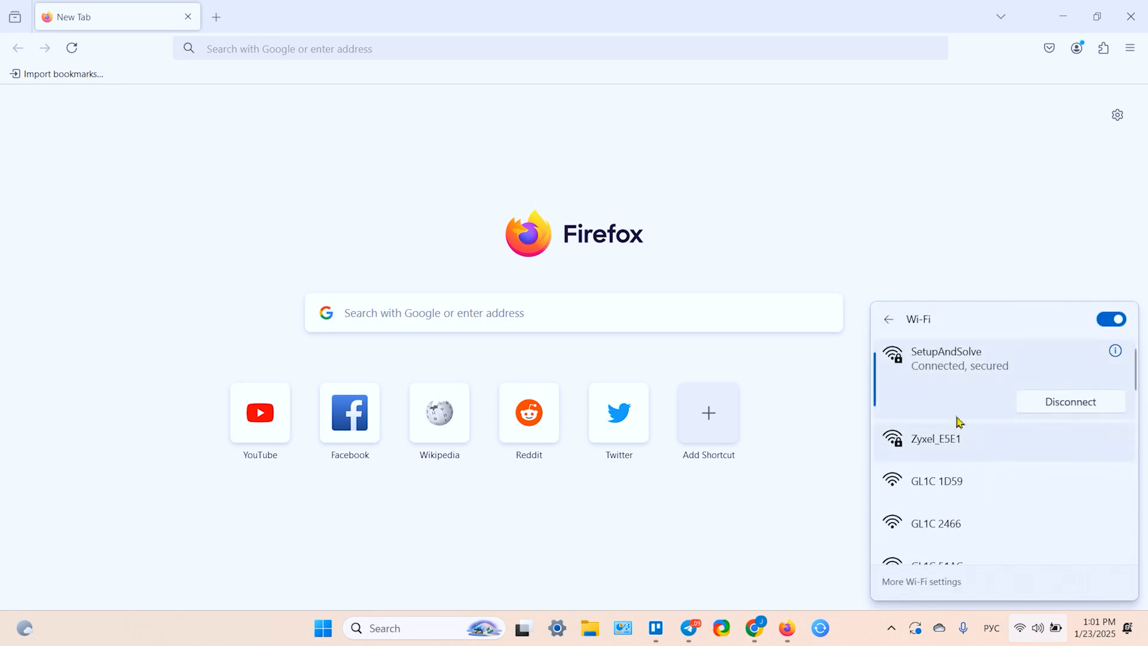
{"action": "scroll", "scroll_direction": "down", "scroll_amount": 3}
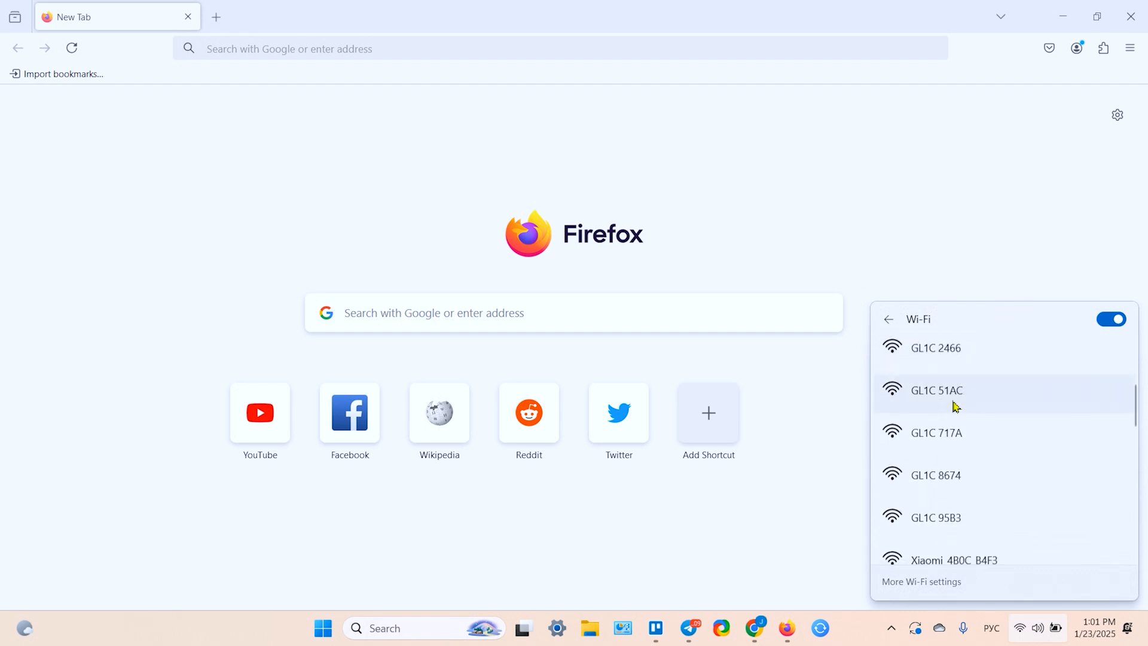
{"action": "scroll", "scroll_direction": "down", "scroll_amount": 3}
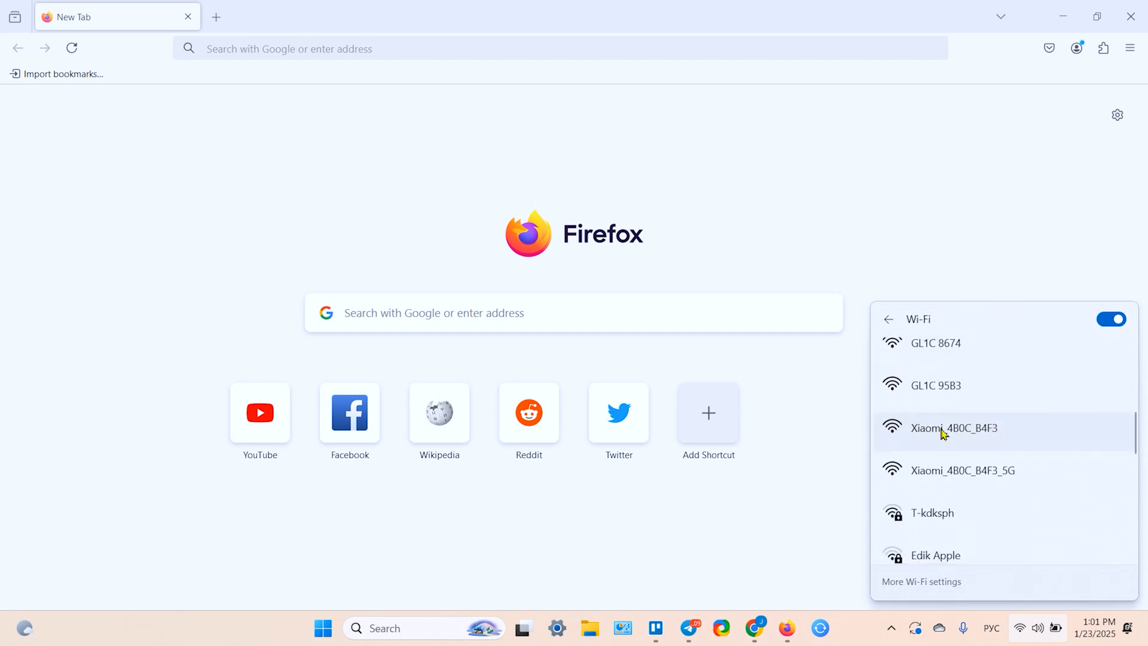
{"action": "mouse_move", "coordinate": [1011, 435]}
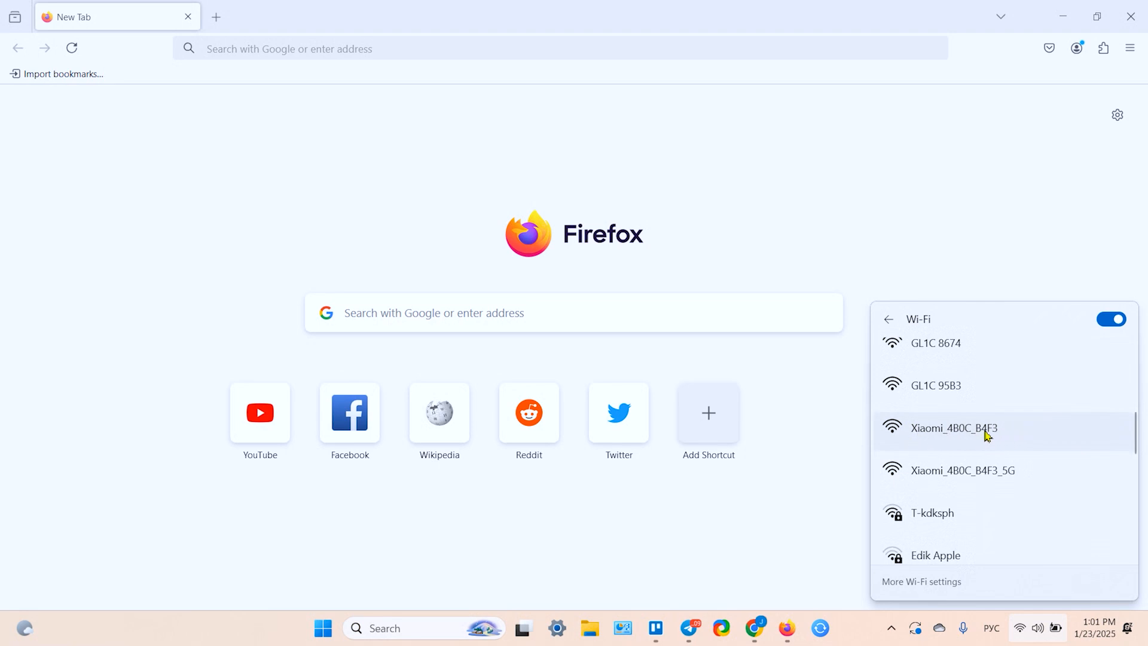
{"action": "mouse_move", "coordinate": [1006, 435]}
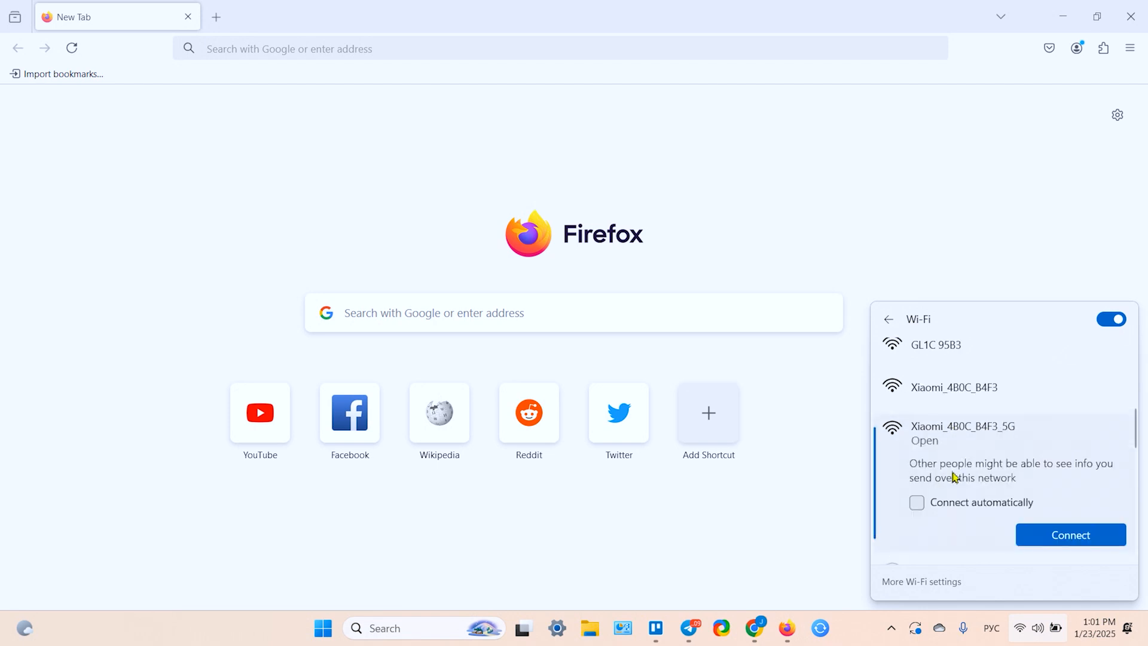
{"action": "mouse_move", "coordinate": [918, 511]}
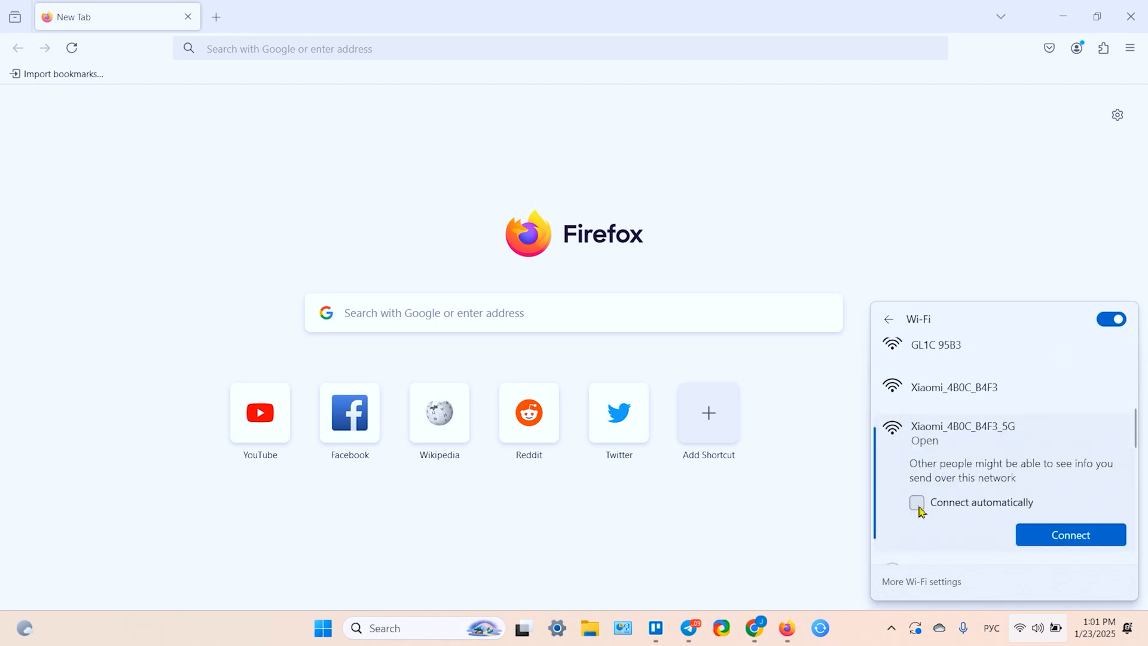
{"action": "left_click", "coordinate": [1070, 534]}
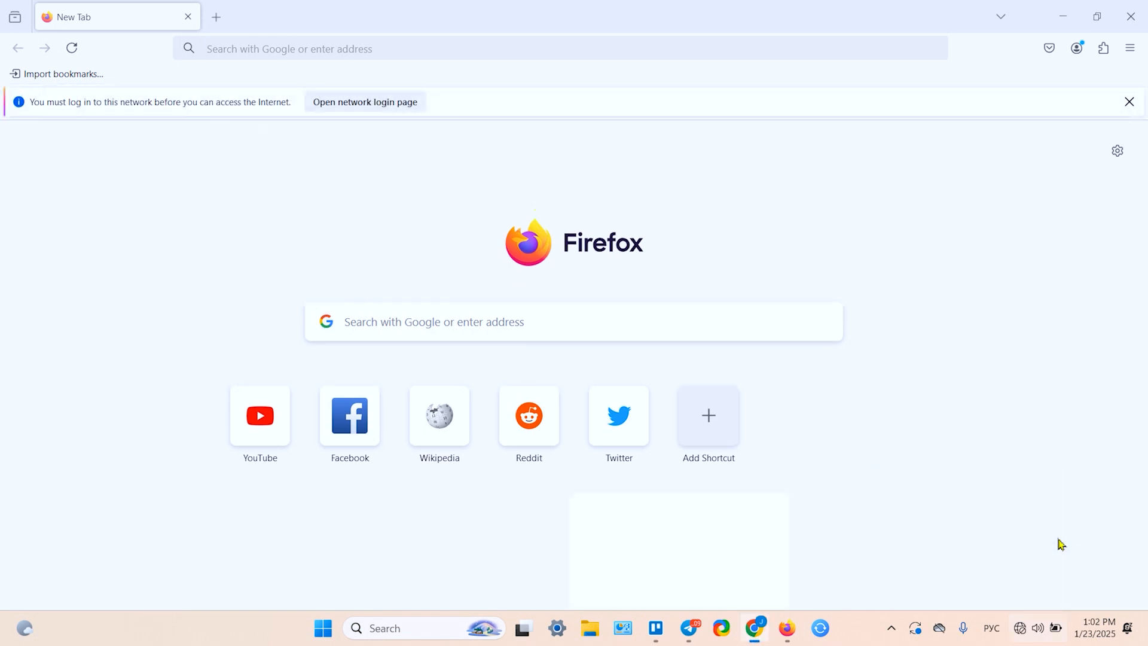
Load the router setup page via 192.168.31.1 / router.miwifi.com in the Firefox tab
{"action": "left_click", "coordinate": [756, 629]}
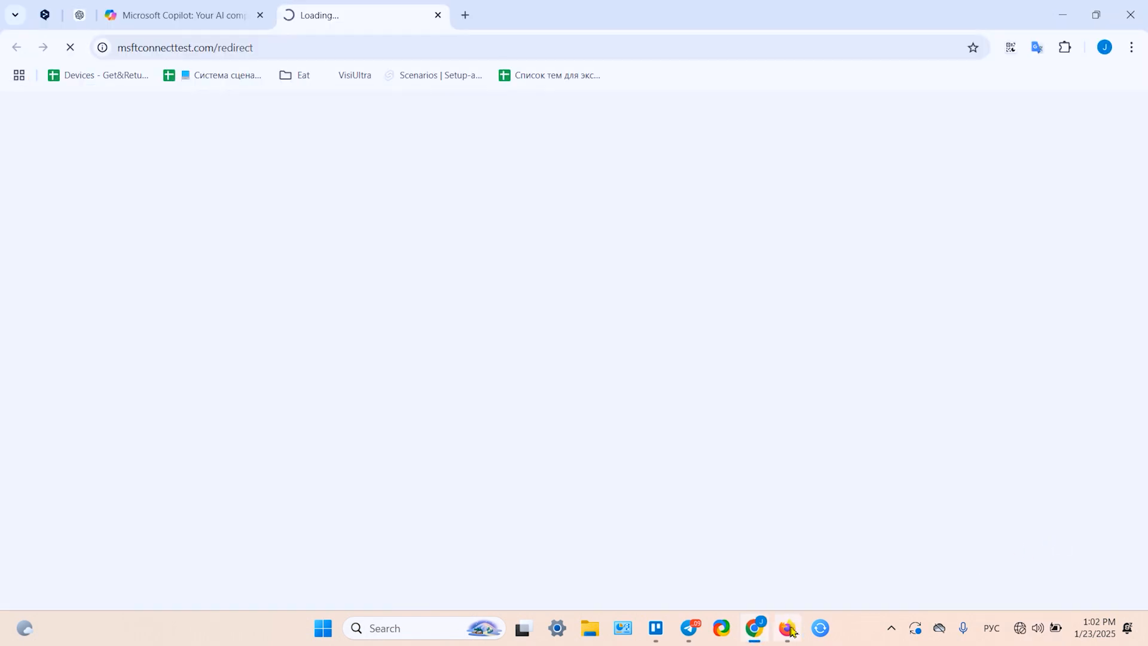
{"action": "left_click", "coordinate": [787, 627]}
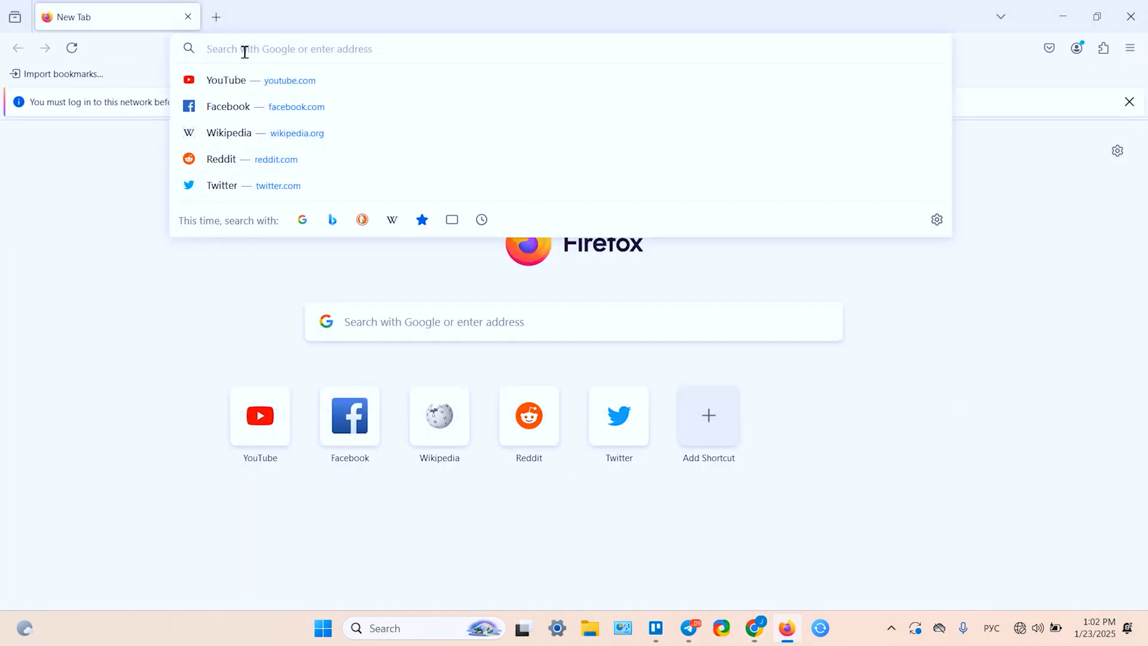
{"action": "type", "text": "192.168.31.1"}
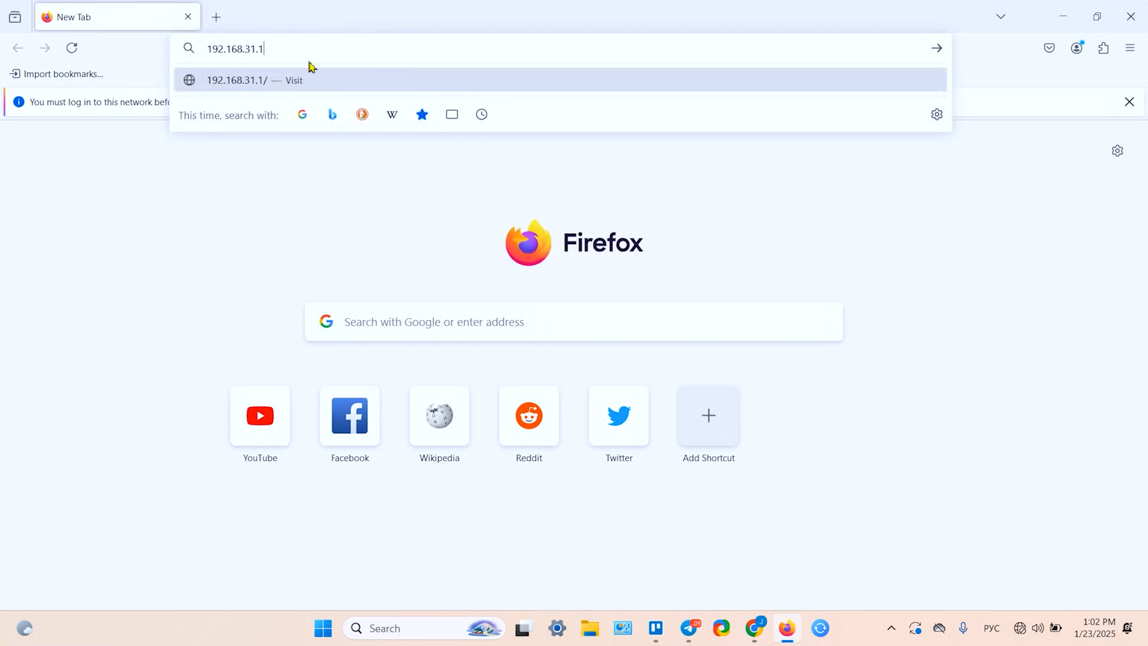
{"action": "mouse_move", "coordinate": [311, 53]}
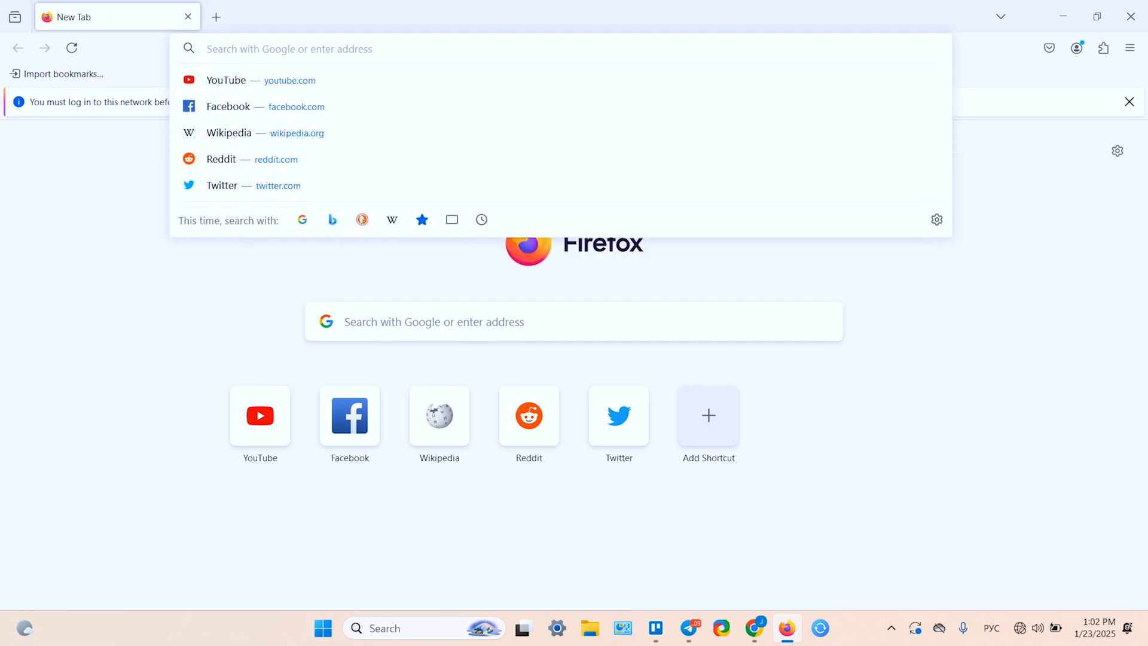
{"action": "type", "text": "router.mi-wifi."}
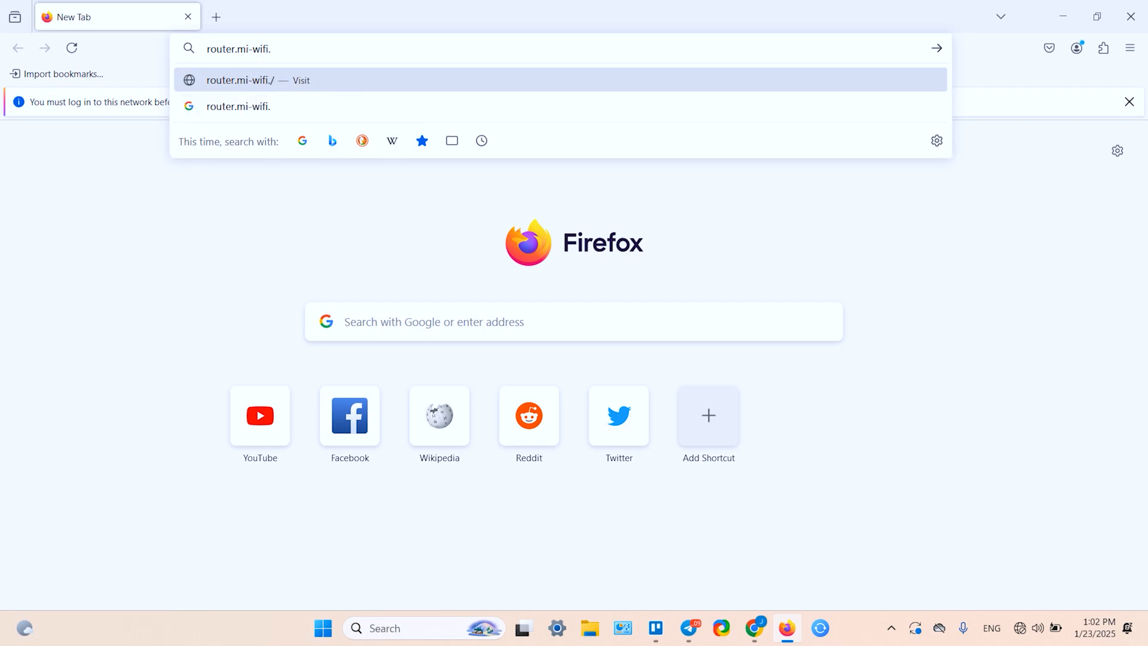
{"action": "type", "text": "com/init.html#/home"}
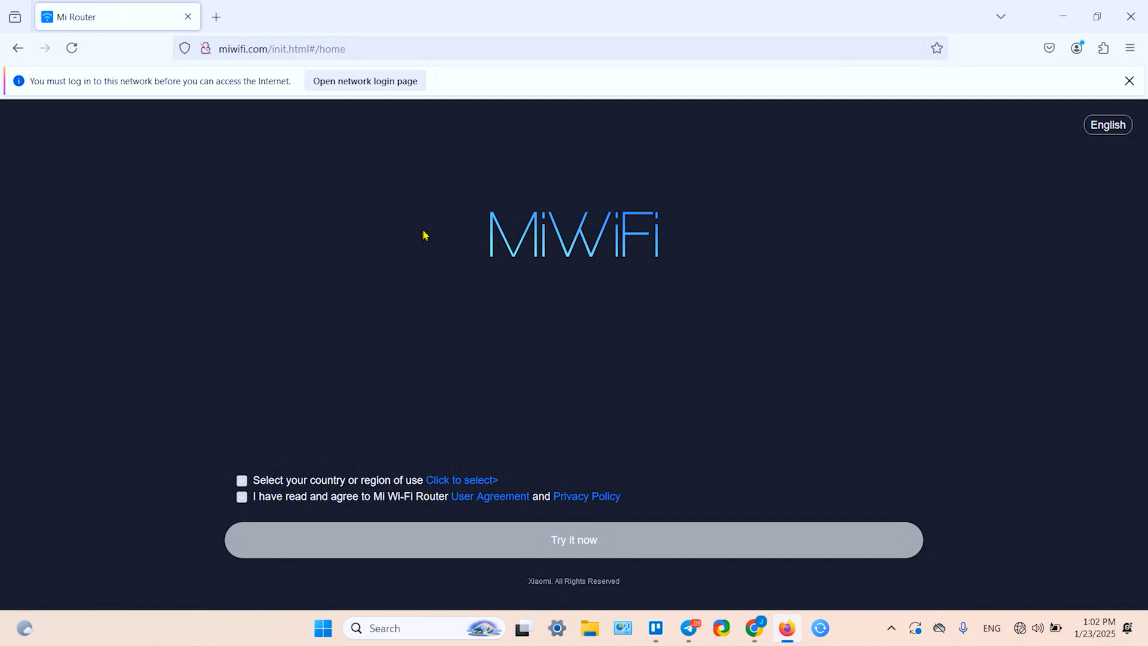
{"action": "mouse_move", "coordinate": [232, 481]}
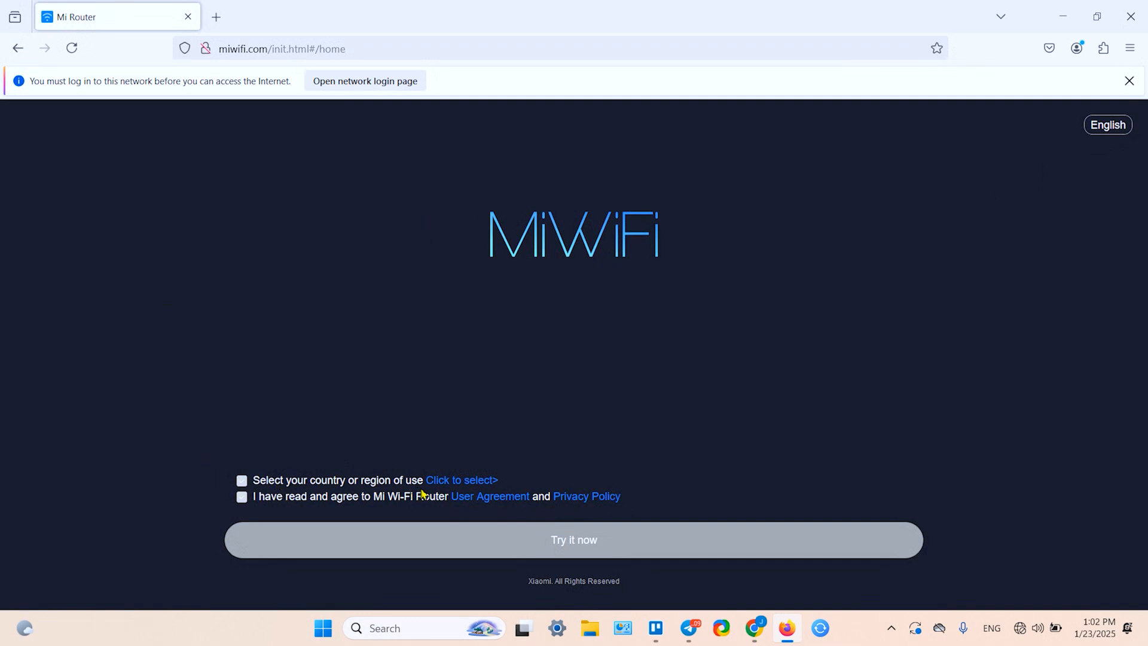
Search 'cz' and set Czech Republic as the region, confirming with Next
{"action": "left_click", "coordinate": [461, 481]}
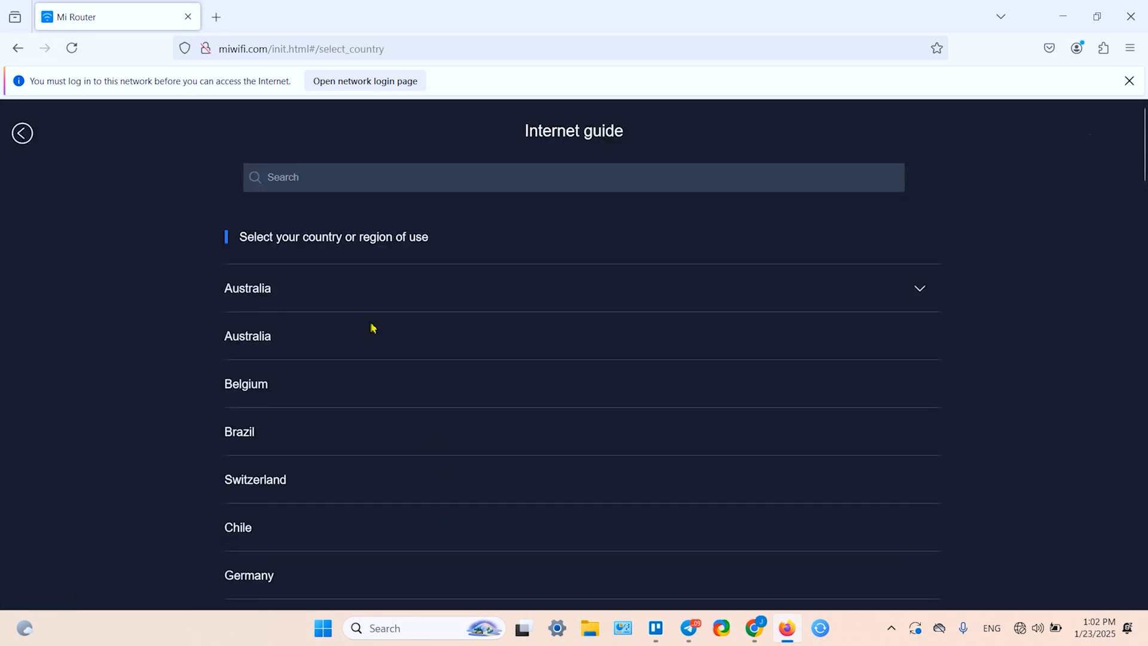
{"action": "type", "text": "c"}
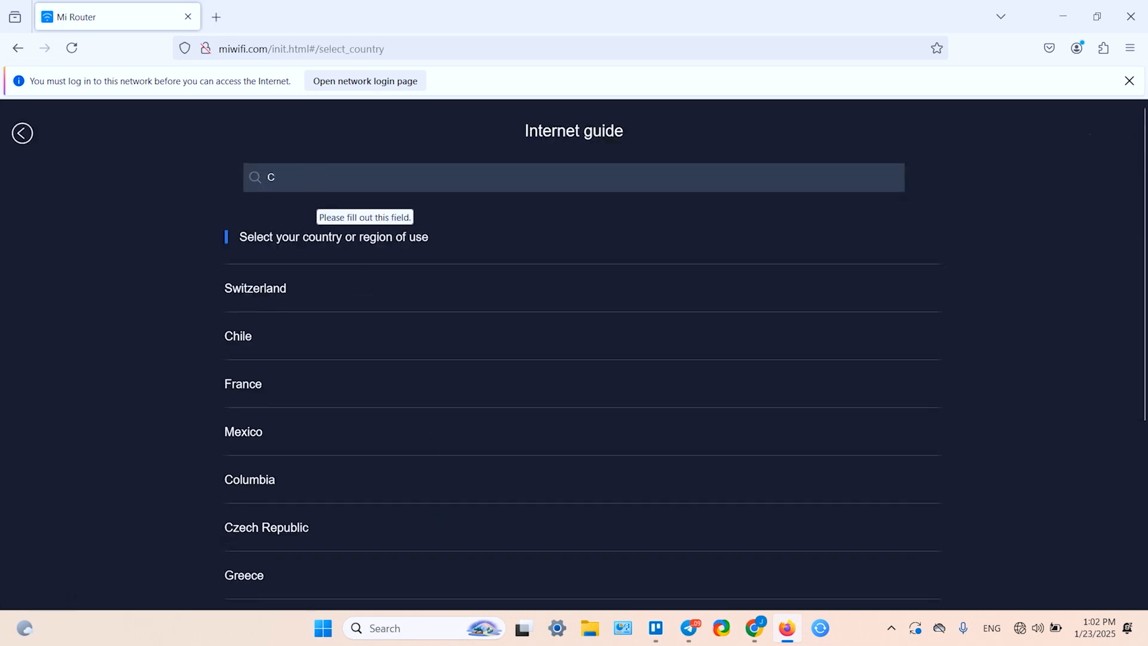
{"action": "type", "text": "z"}
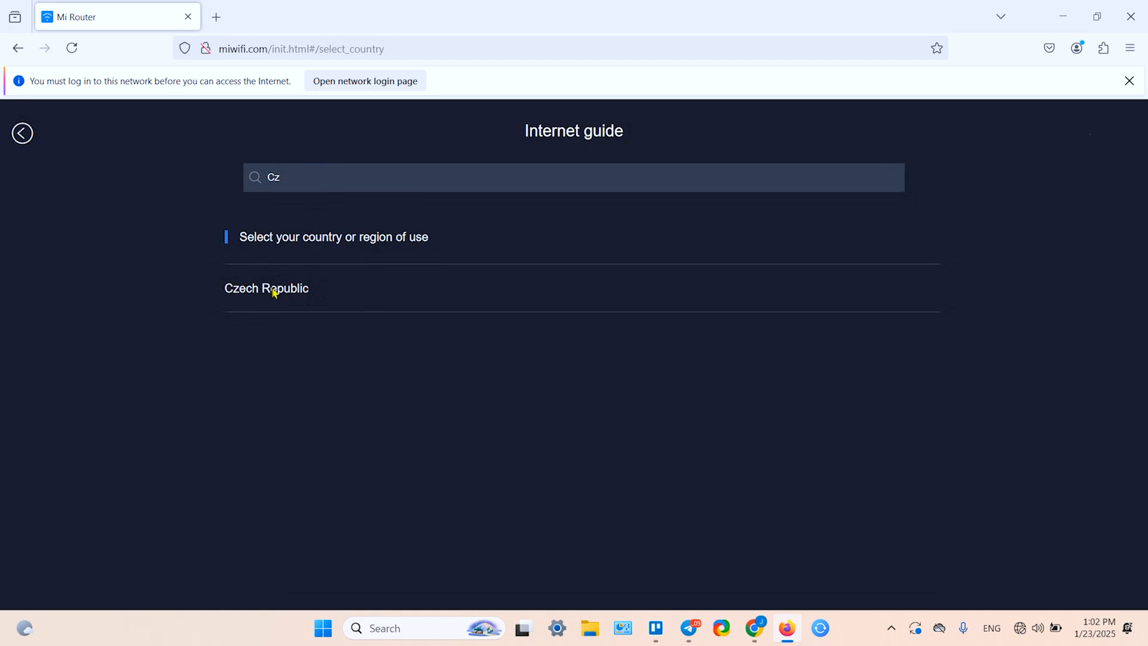
{"action": "left_click", "coordinate": [266, 288]}
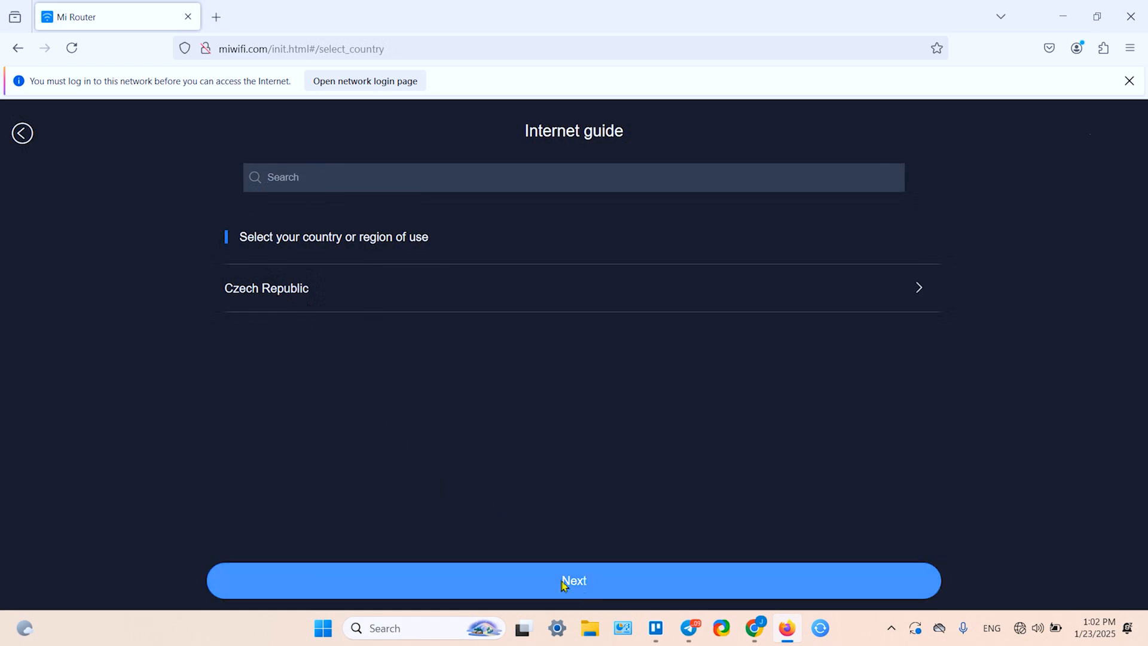
{"action": "left_click", "coordinate": [574, 581]}
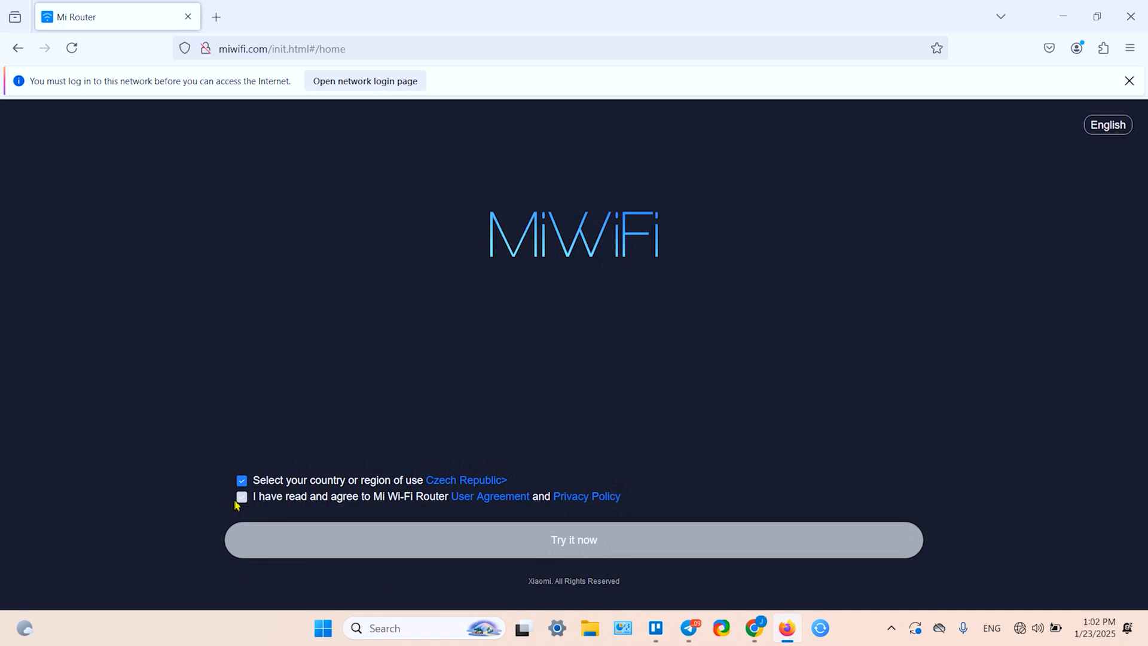
{"action": "mouse_move", "coordinate": [578, 507]}
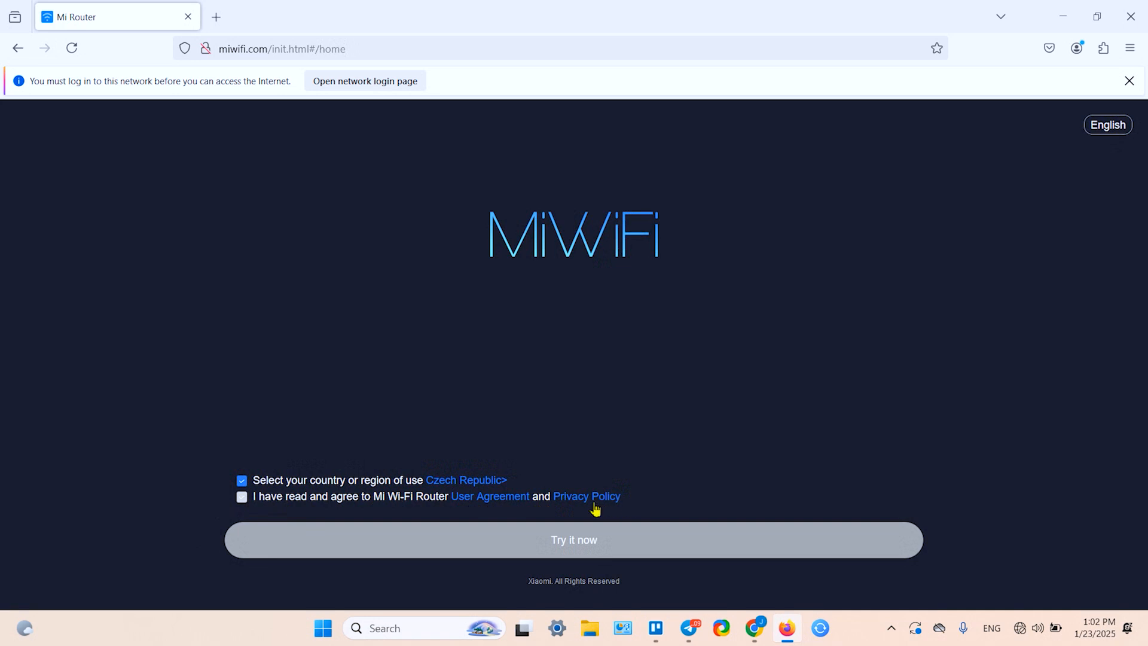
Accept the user agreement and privacy policy and start setup with Try it now
{"action": "left_click", "coordinate": [241, 496]}
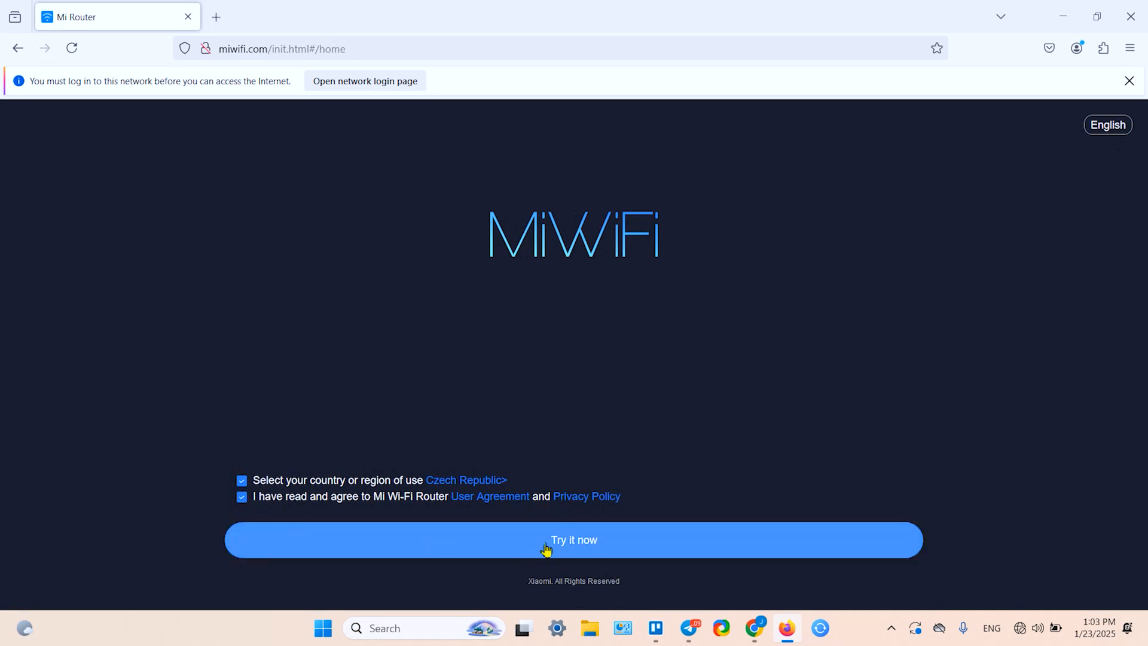
{"action": "mouse_move", "coordinate": [679, 553]}
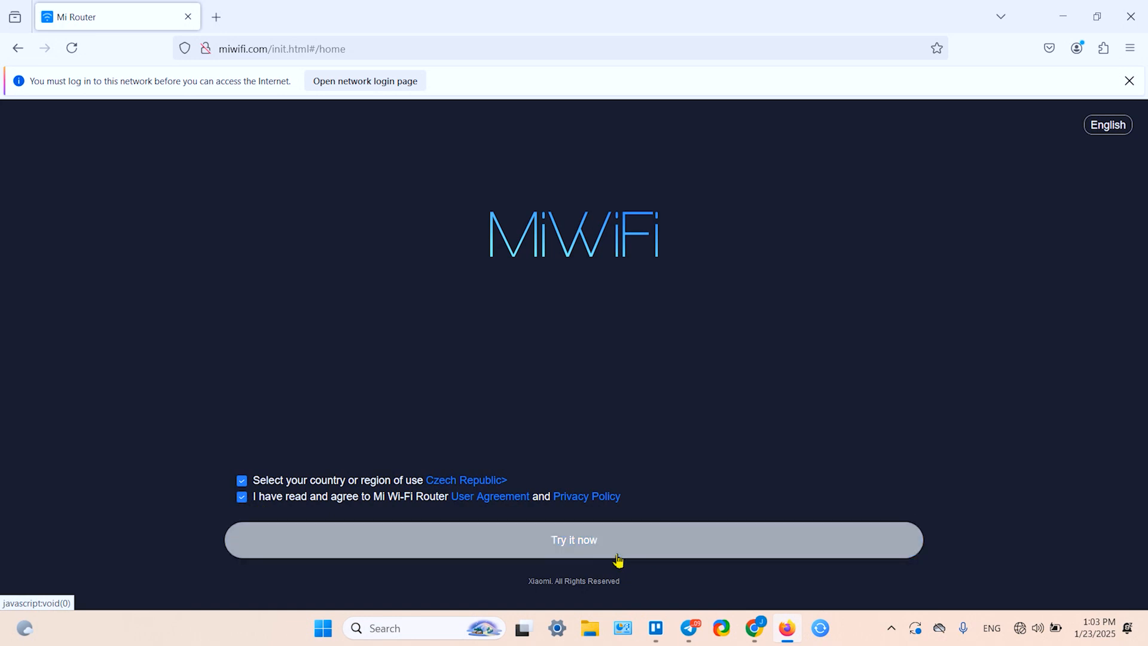
{"action": "mouse_move", "coordinate": [591, 540]}
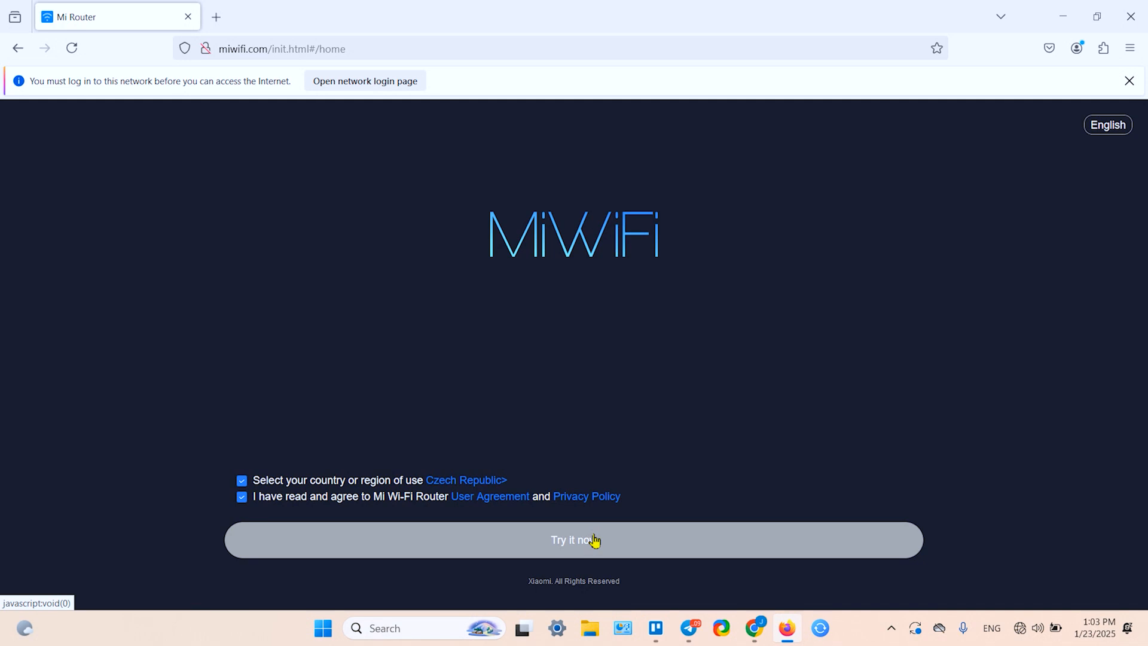
{"action": "left_click", "coordinate": [574, 539]}
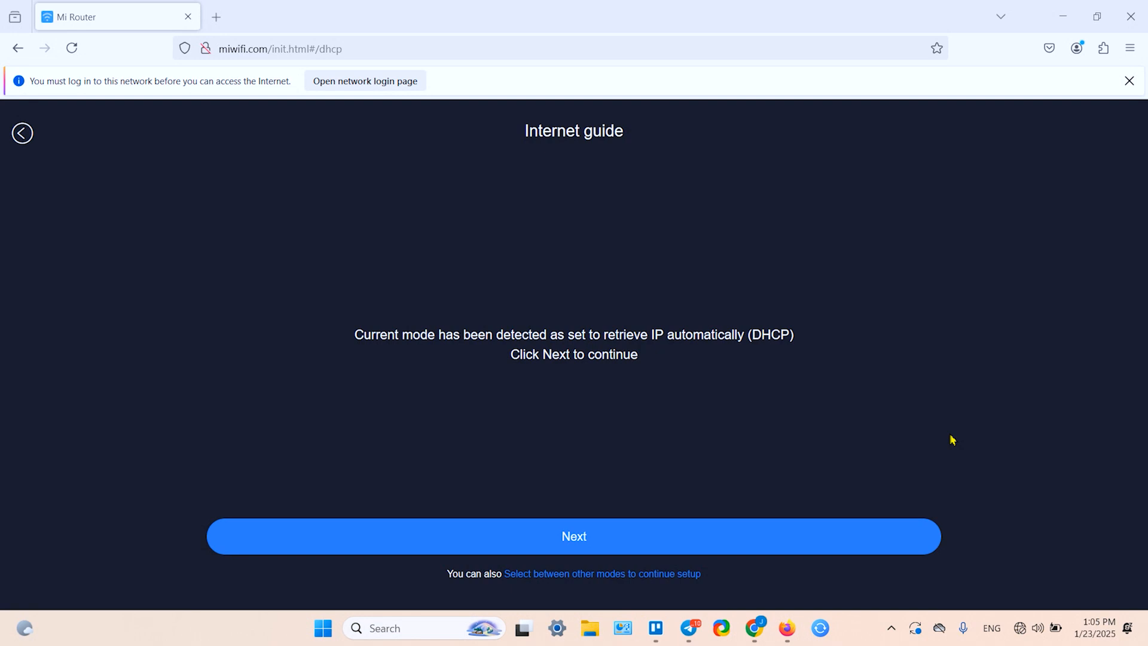
{"action": "mouse_move", "coordinate": [311, 313]}
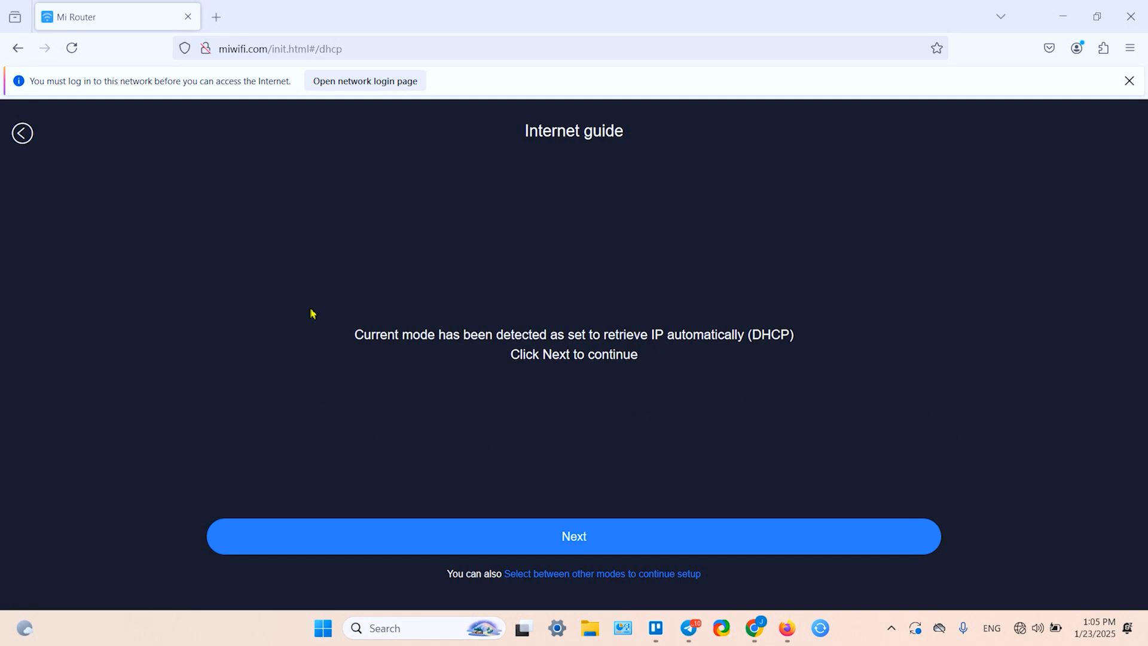
{"action": "mouse_move", "coordinate": [323, 371]}
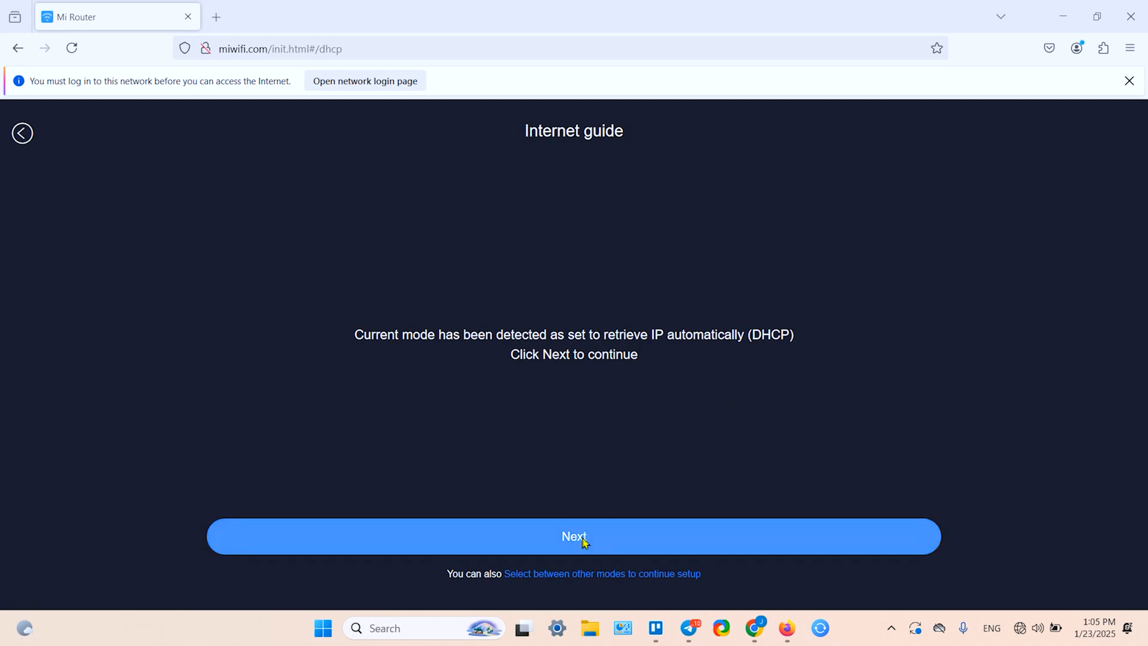
Accept the detected DHCP mode and continue to the Wi-Fi settings page
{"action": "left_click", "coordinate": [573, 536]}
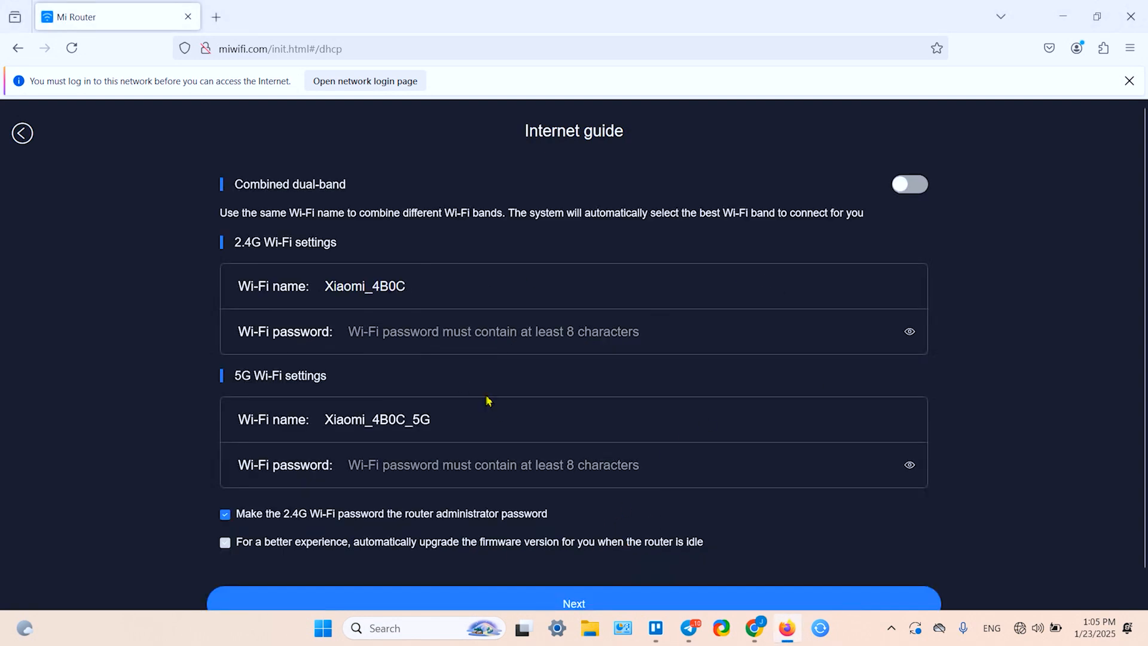
{"action": "mouse_move", "coordinate": [284, 201]}
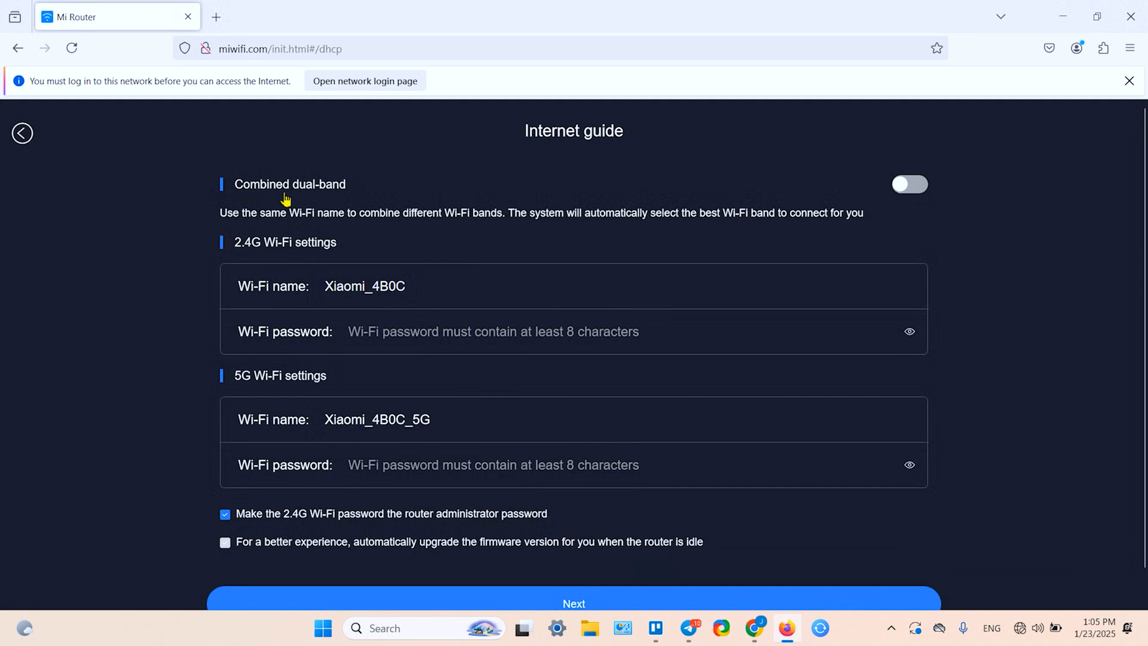
{"action": "mouse_move", "coordinate": [889, 190]}
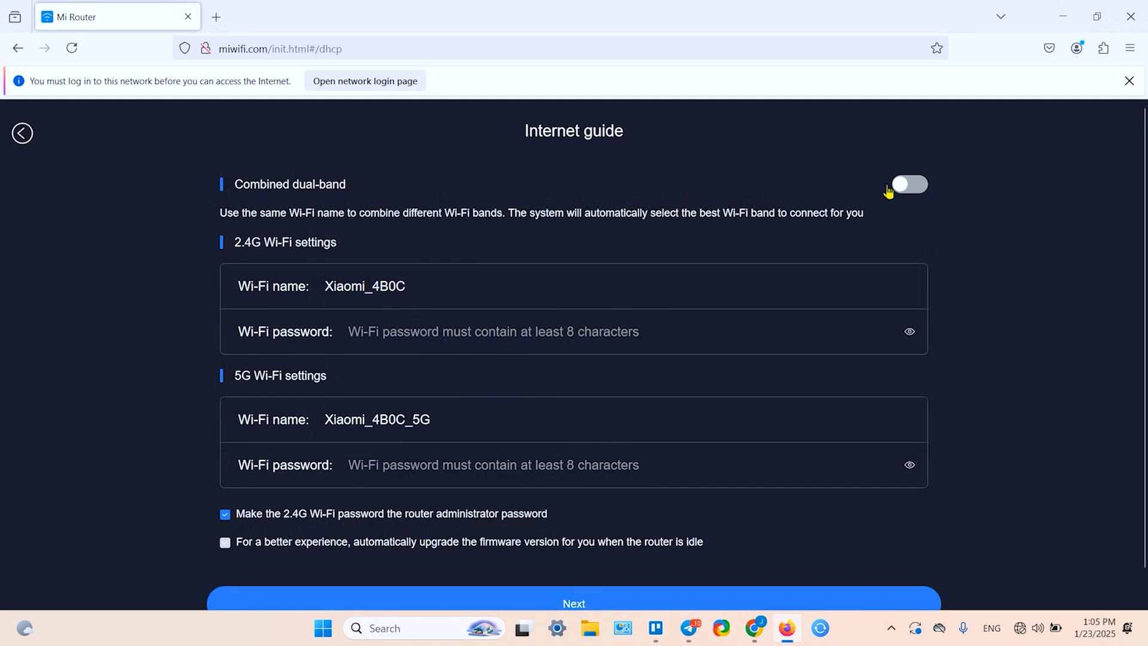
{"action": "mouse_move", "coordinate": [958, 196]}
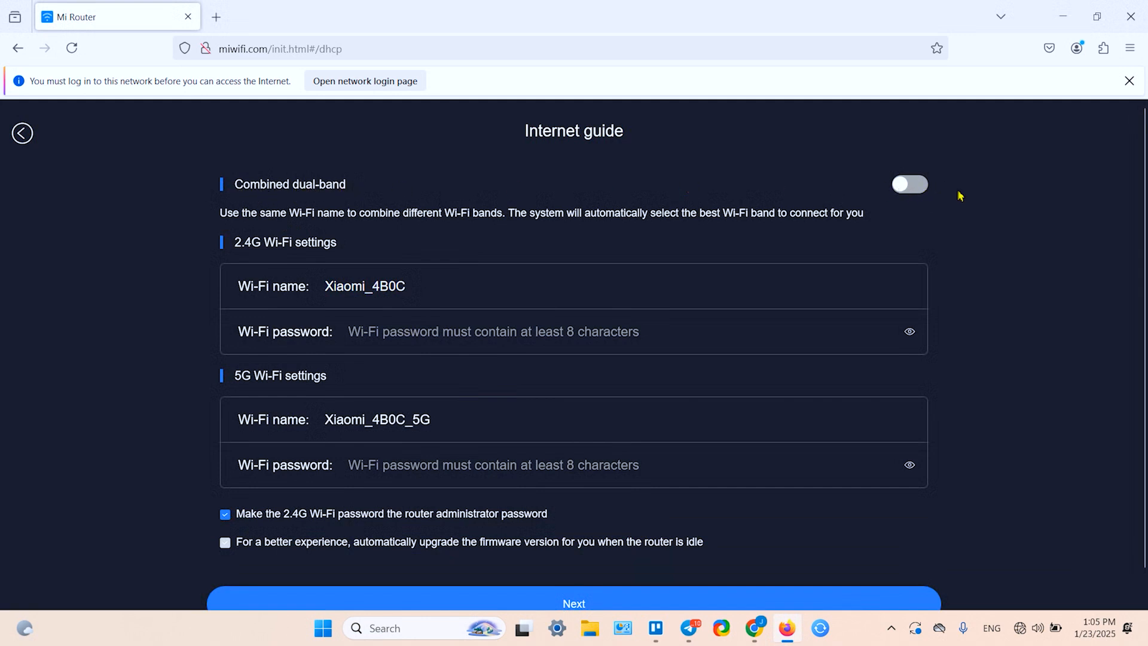
{"action": "mouse_move", "coordinate": [954, 187]}
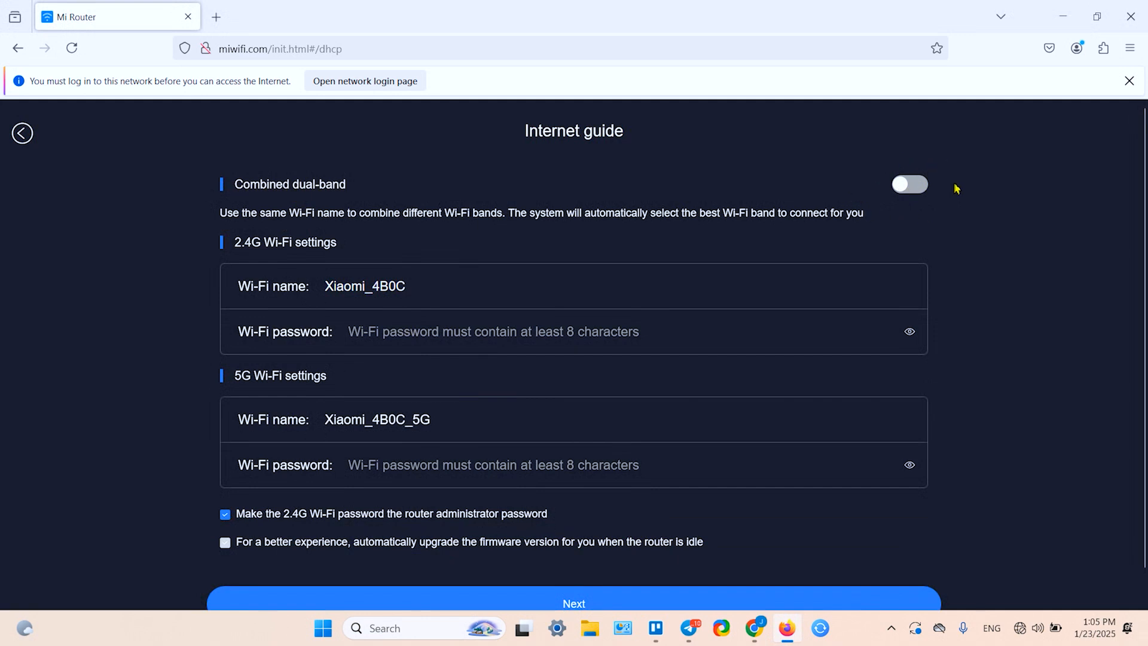
{"action": "mouse_move", "coordinate": [949, 174]}
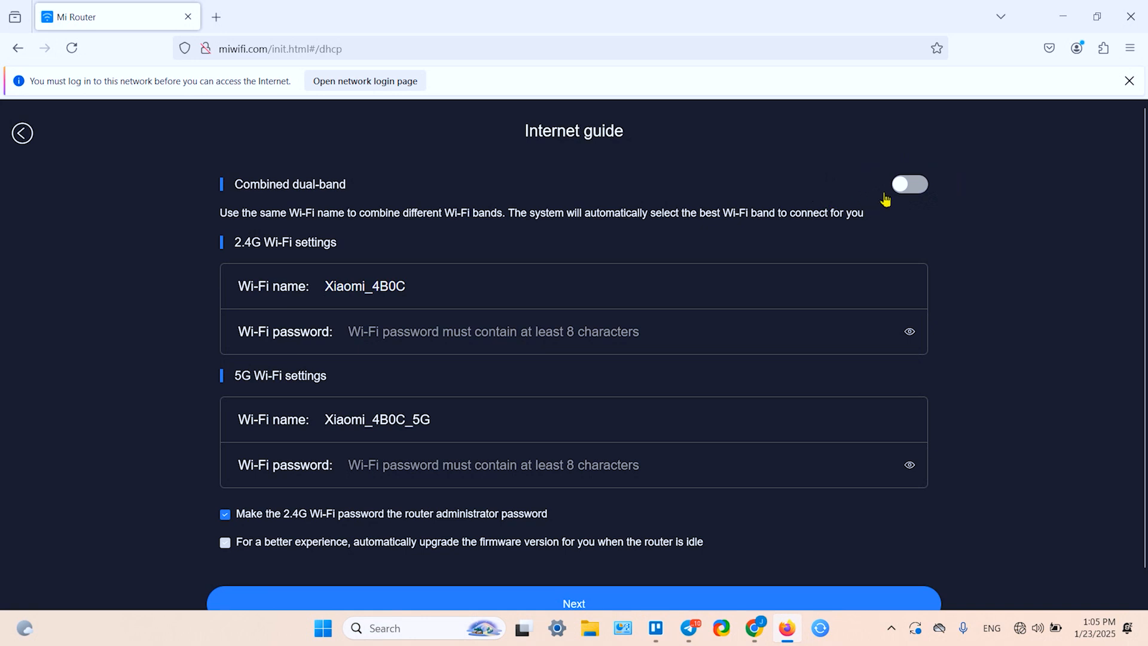
Turn on combined dual-band and rename the single Wi-Fi network to 'My Good WiFi'
{"action": "left_click", "coordinate": [910, 185]}
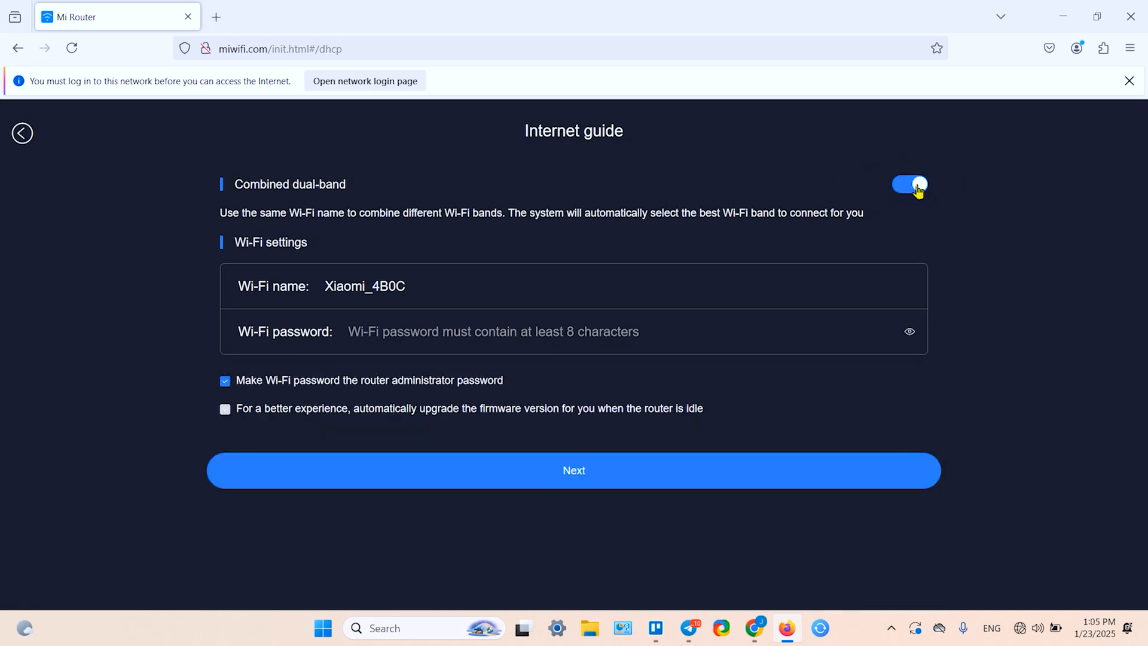
{"action": "left_click", "coordinate": [420, 286]}
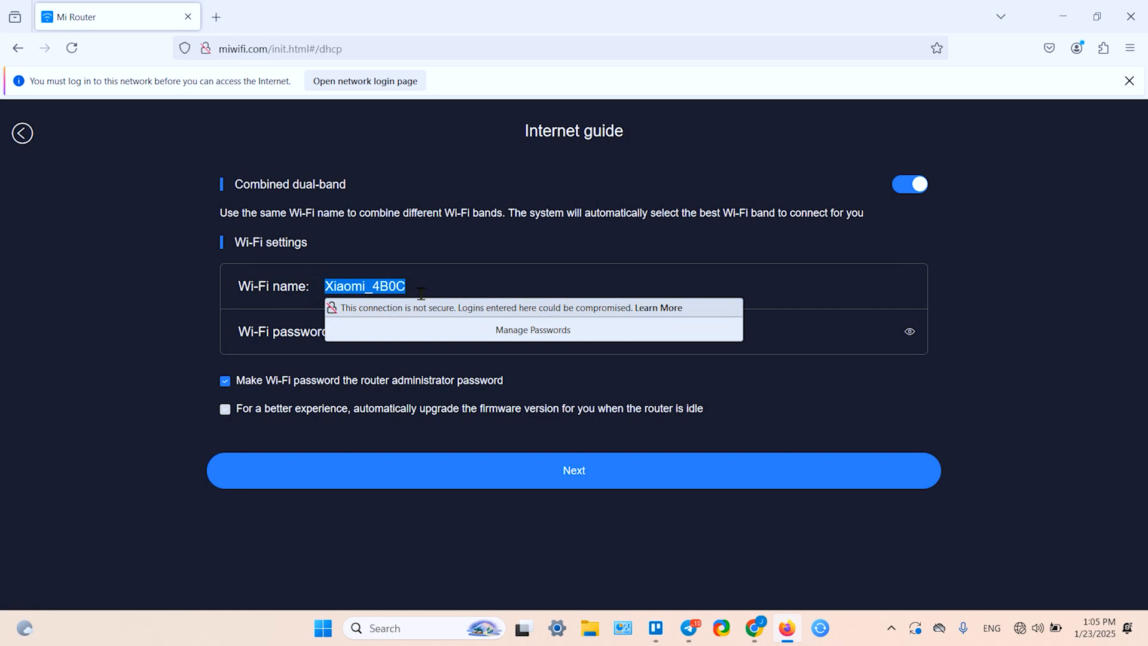
{"action": "type", "text": "My Go"}
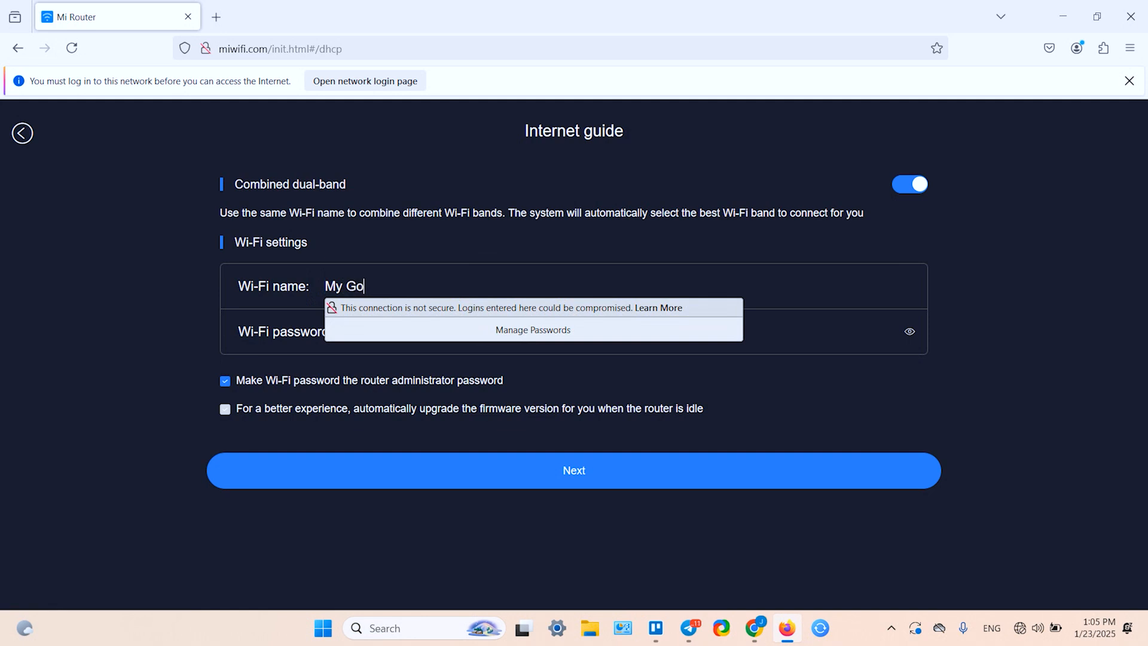
{"action": "type", "text": "od WiFi"}
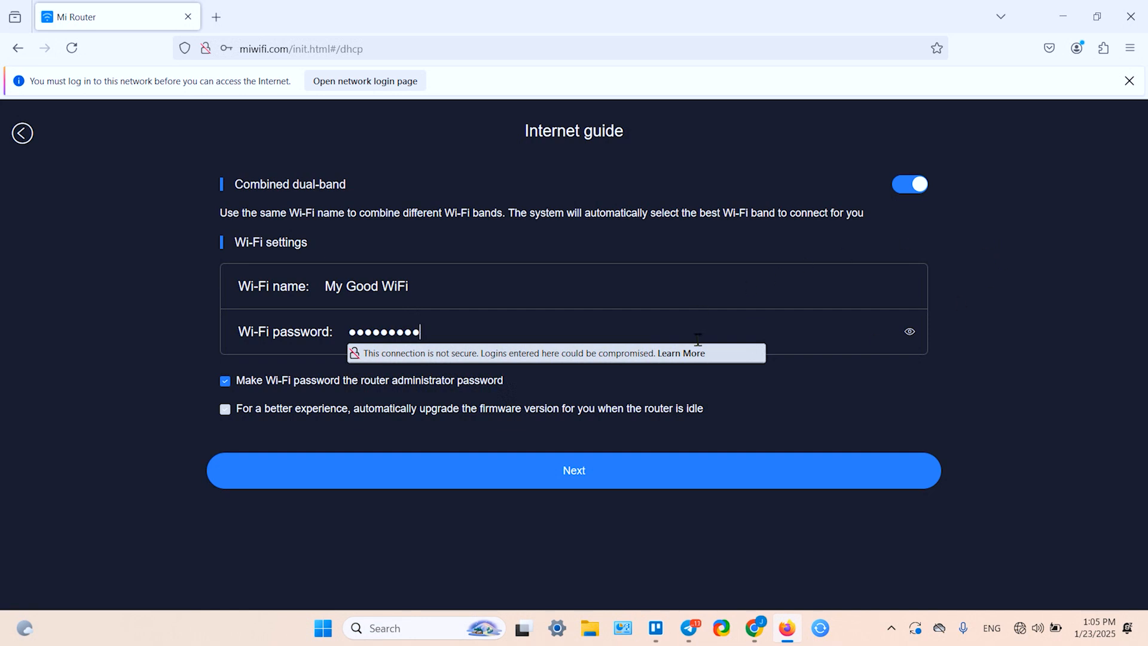
{"action": "mouse_move", "coordinate": [741, 382]}
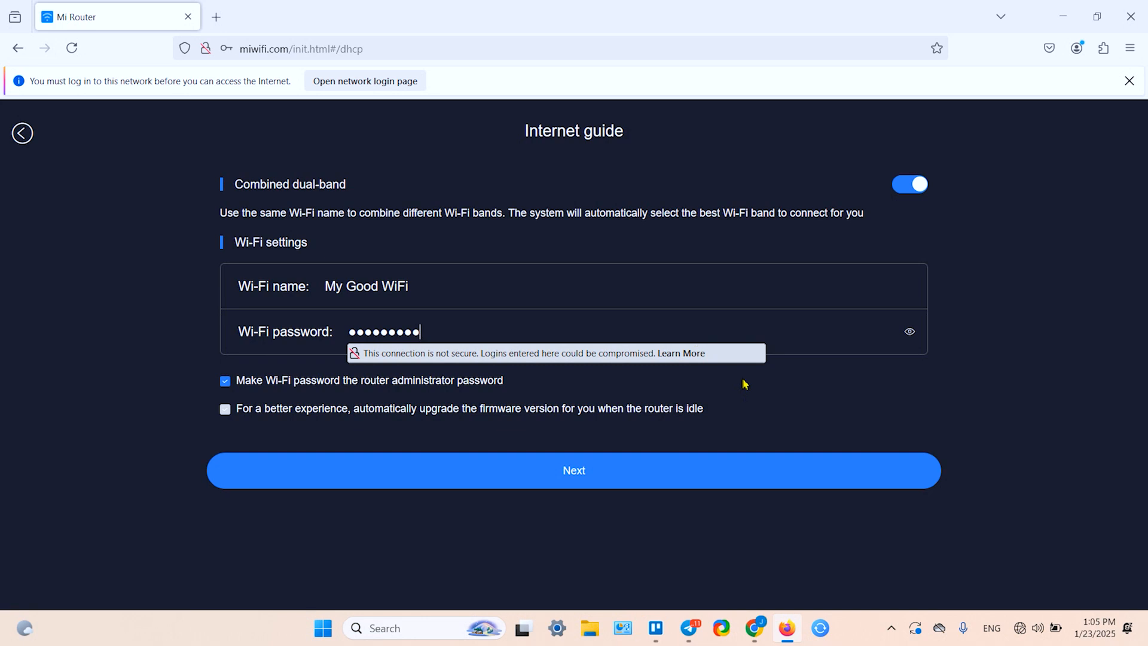
{"action": "mouse_move", "coordinate": [753, 388]}
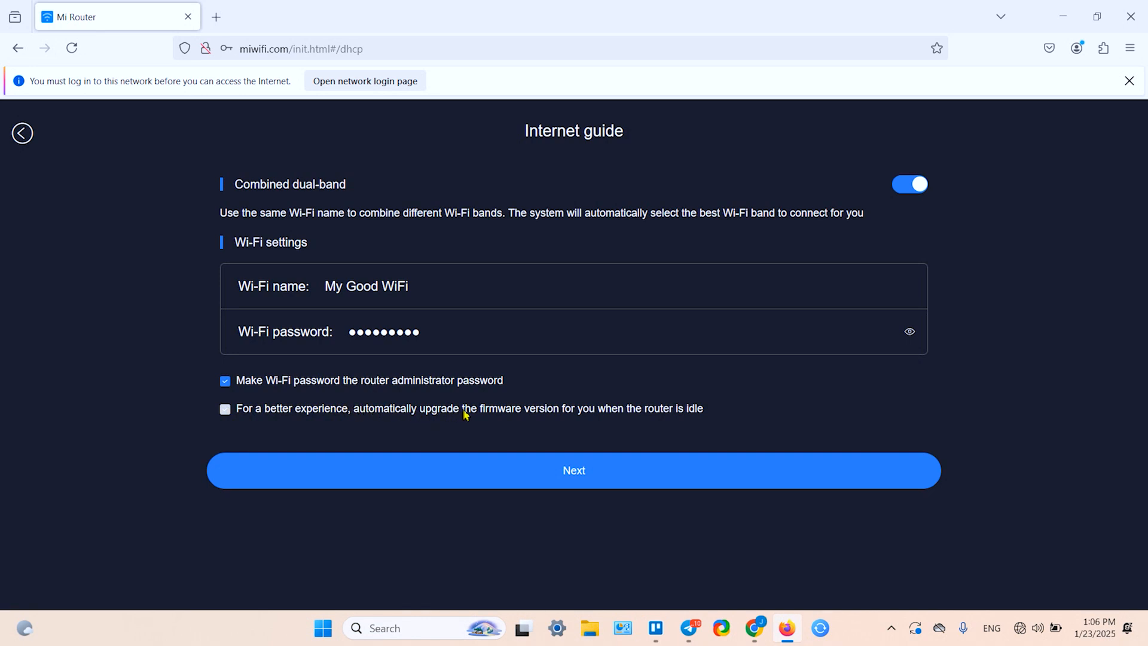
{"action": "mouse_move", "coordinate": [573, 419]}
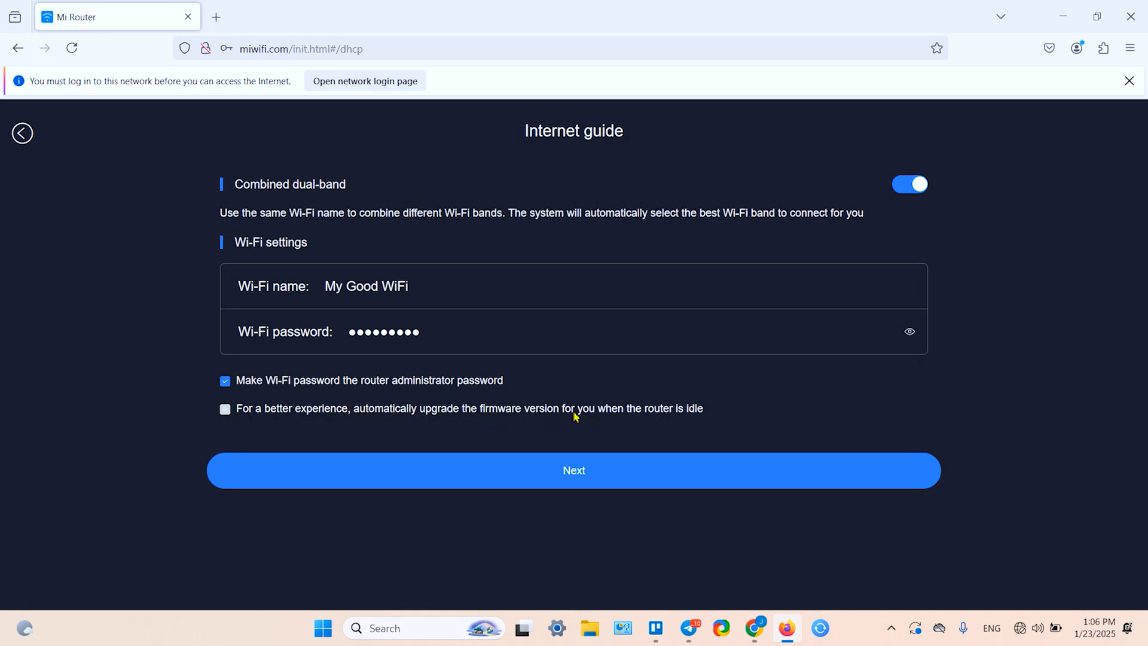
{"action": "mouse_move", "coordinate": [604, 418]}
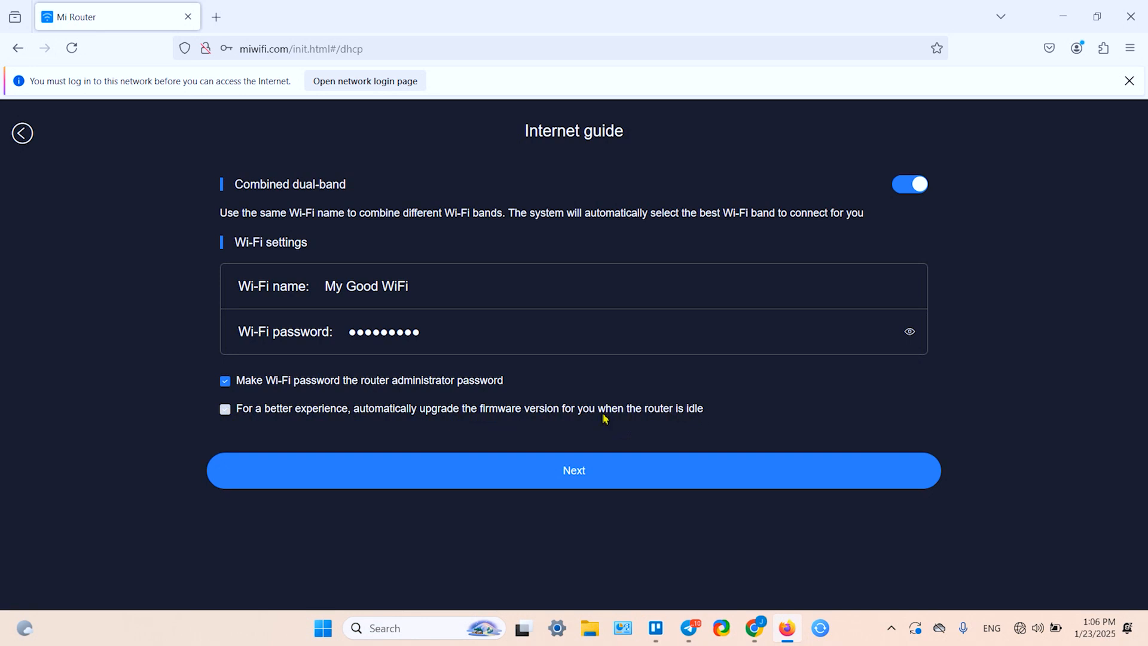
Enable automatic firmware upgrades while idle and toggle combined dual-band off and back on
{"action": "left_click", "coordinate": [224, 408]}
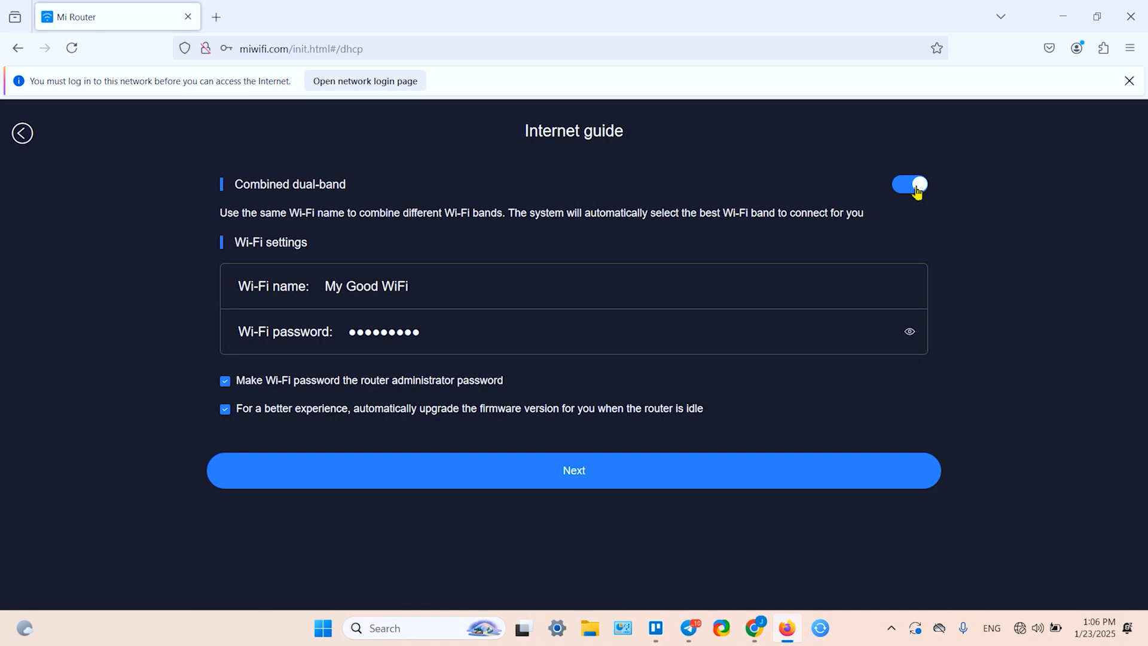
{"action": "left_click", "coordinate": [908, 184]}
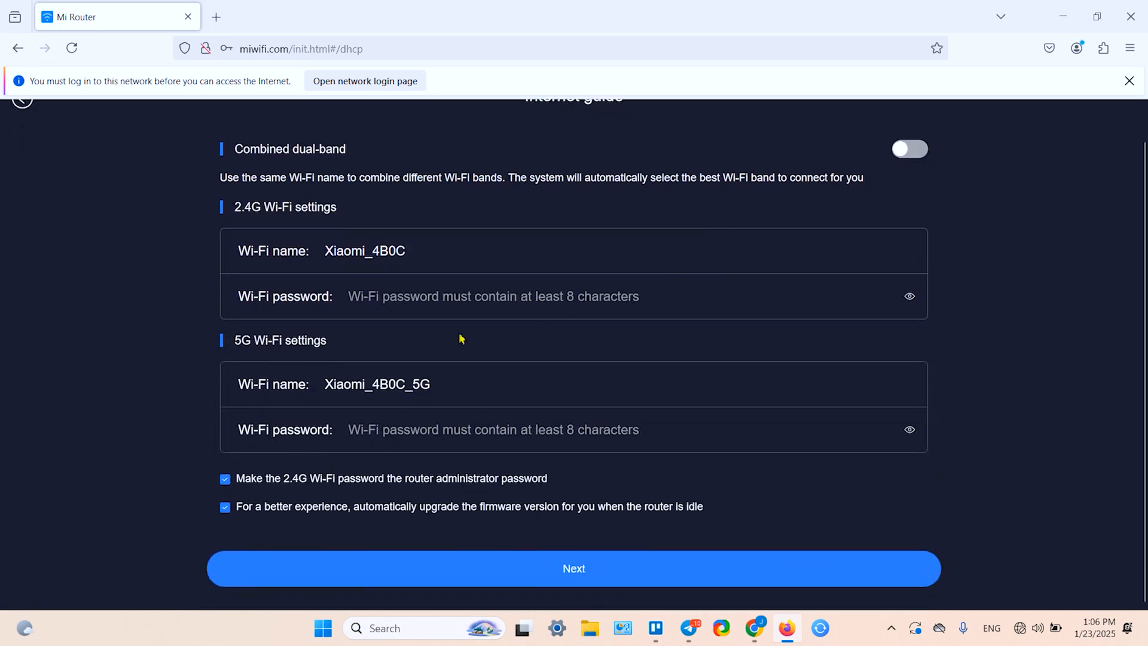
{"action": "left_click", "coordinate": [363, 251]}
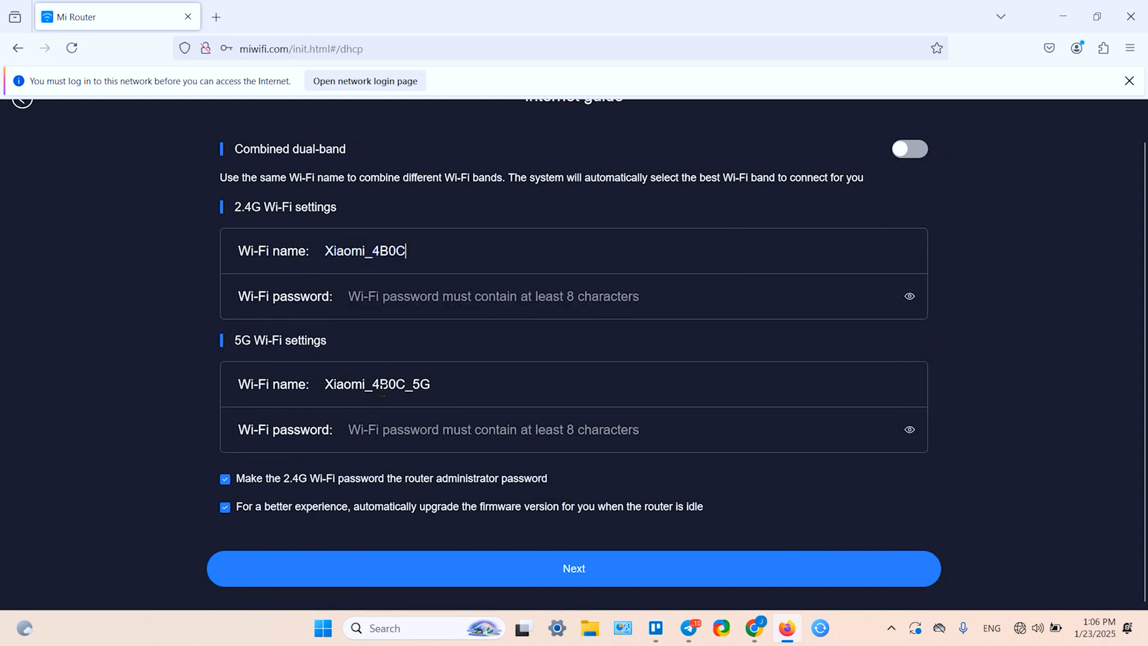
{"action": "left_click", "coordinate": [908, 149]}
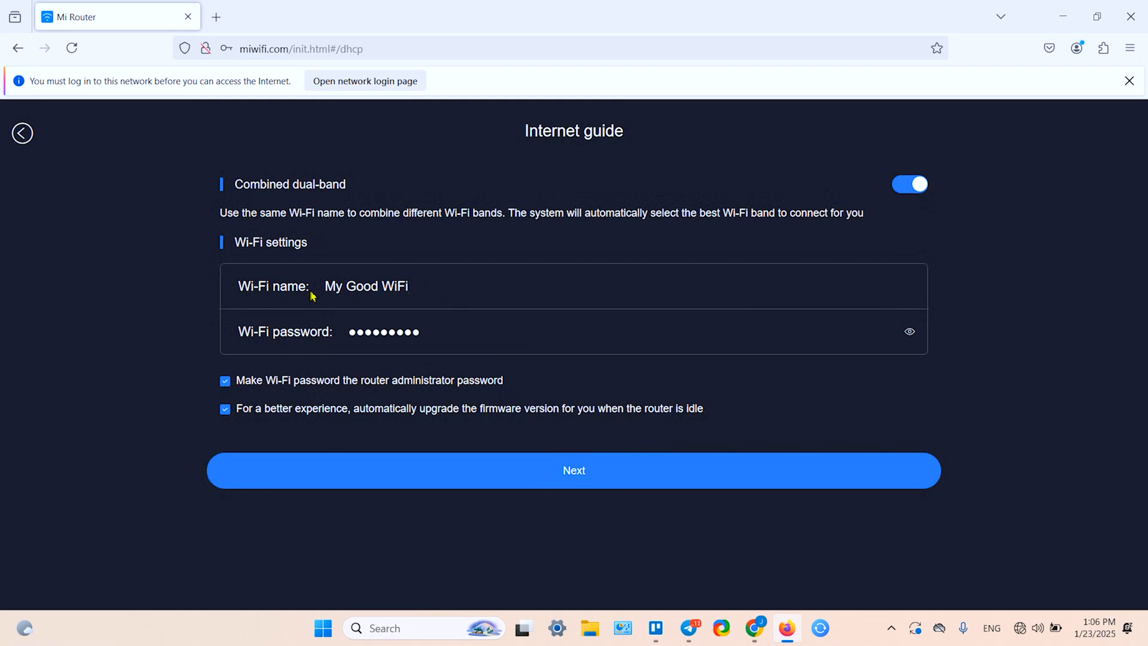
{"action": "mouse_move", "coordinate": [610, 475]}
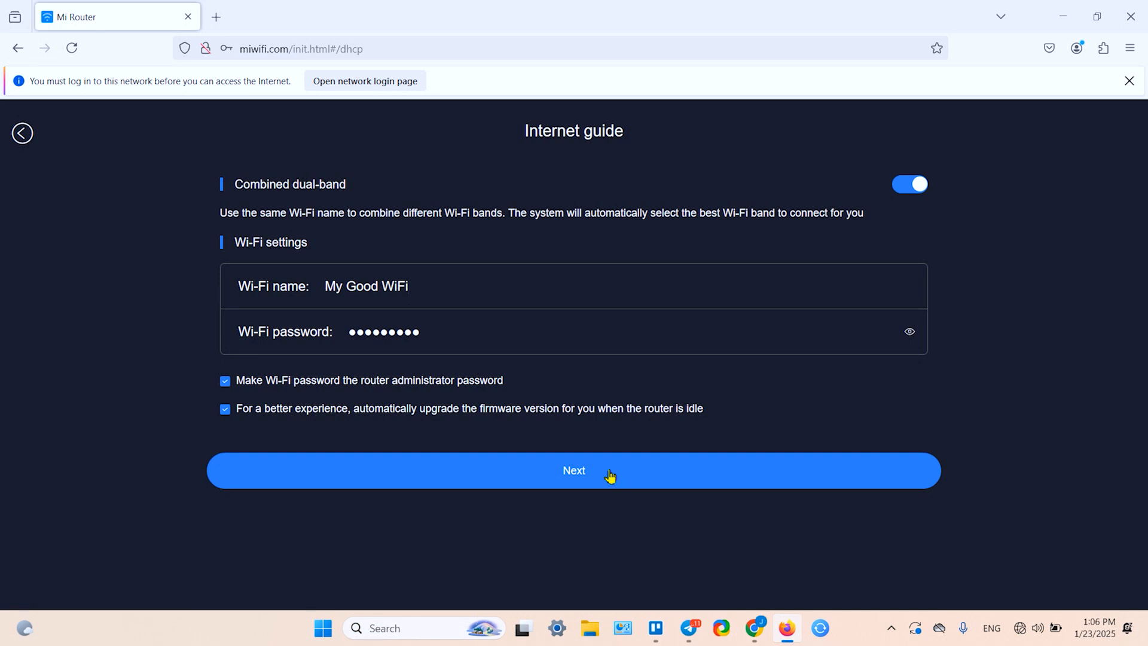
{"action": "left_click", "coordinate": [607, 472]}
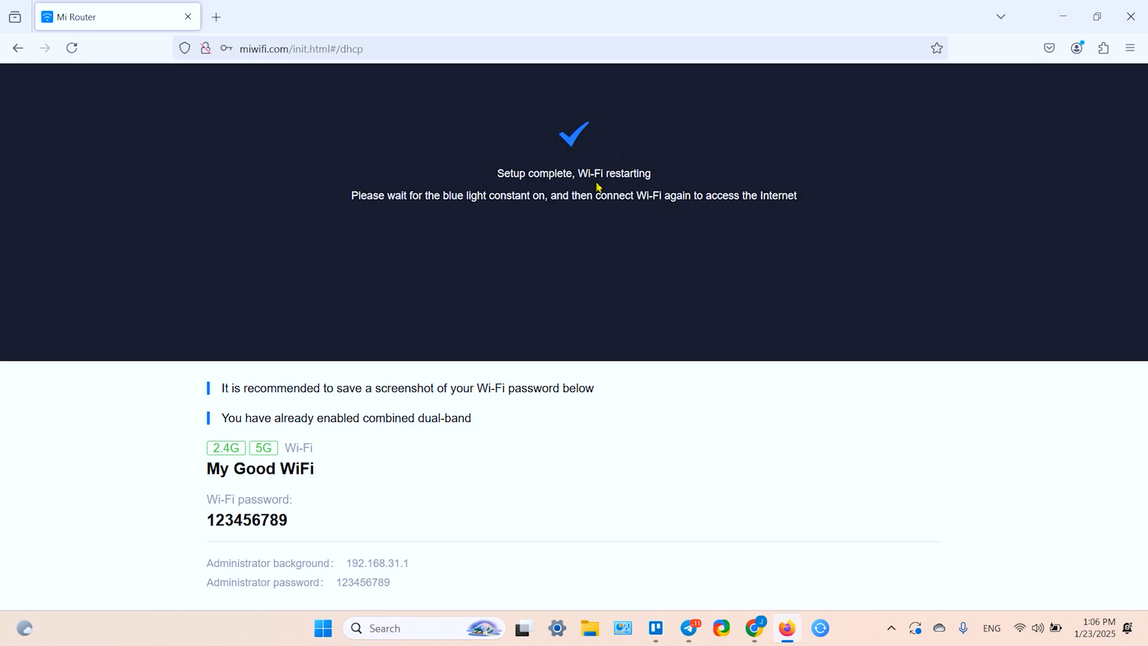
{"action": "mouse_move", "coordinate": [944, 412]}
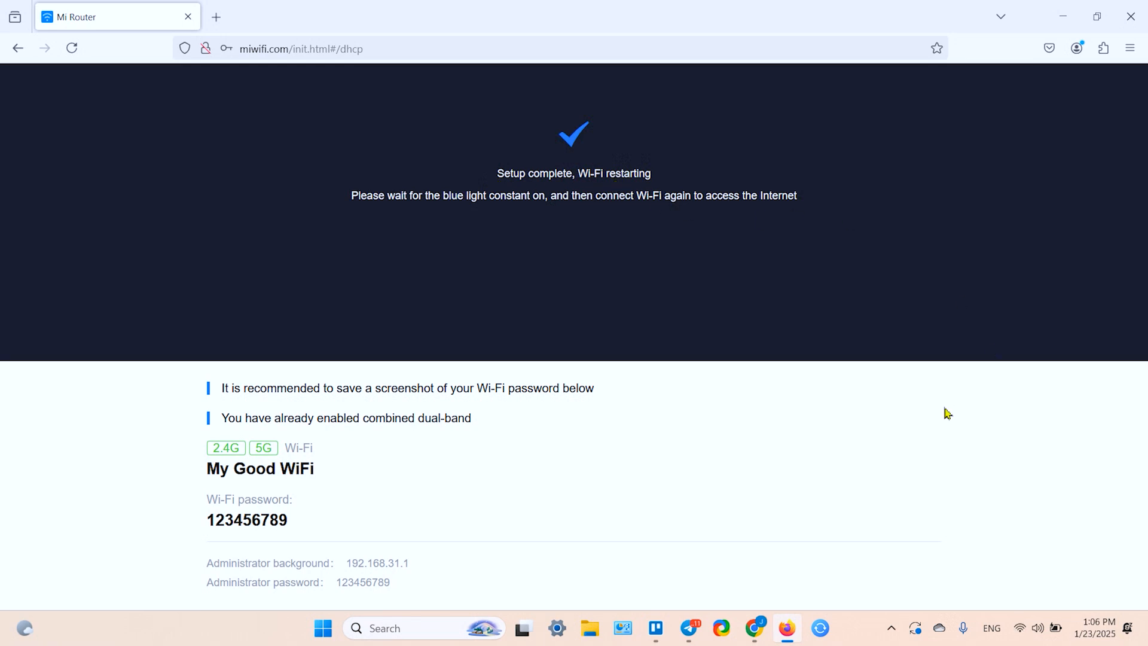
{"action": "mouse_move", "coordinate": [219, 531]}
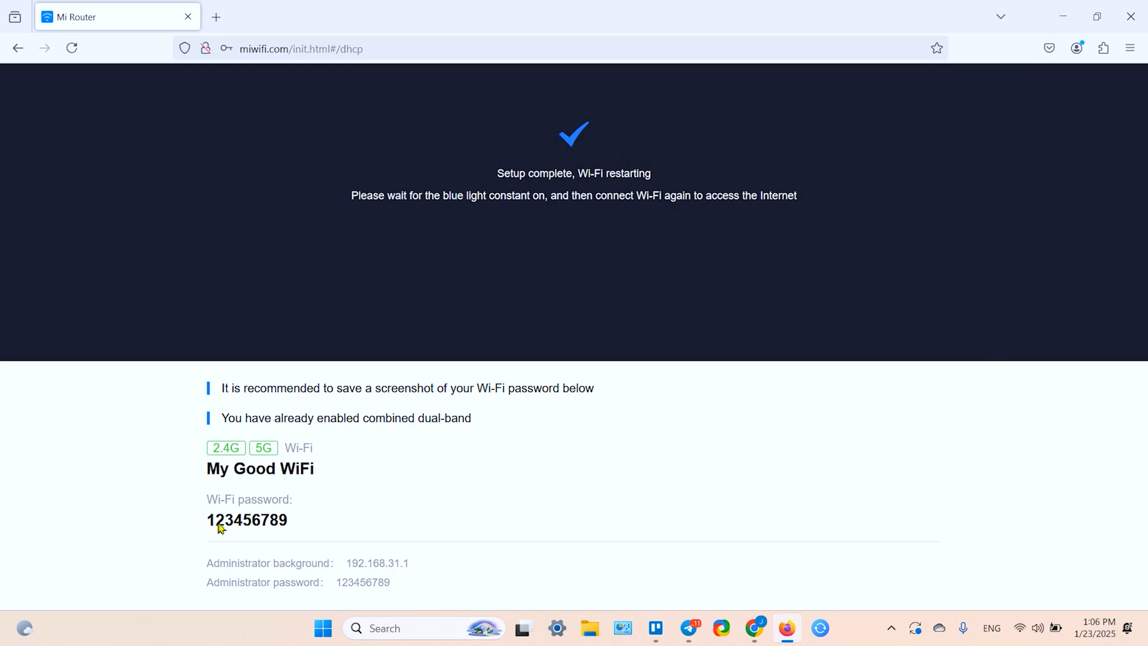
{"action": "mouse_move", "coordinate": [255, 531]}
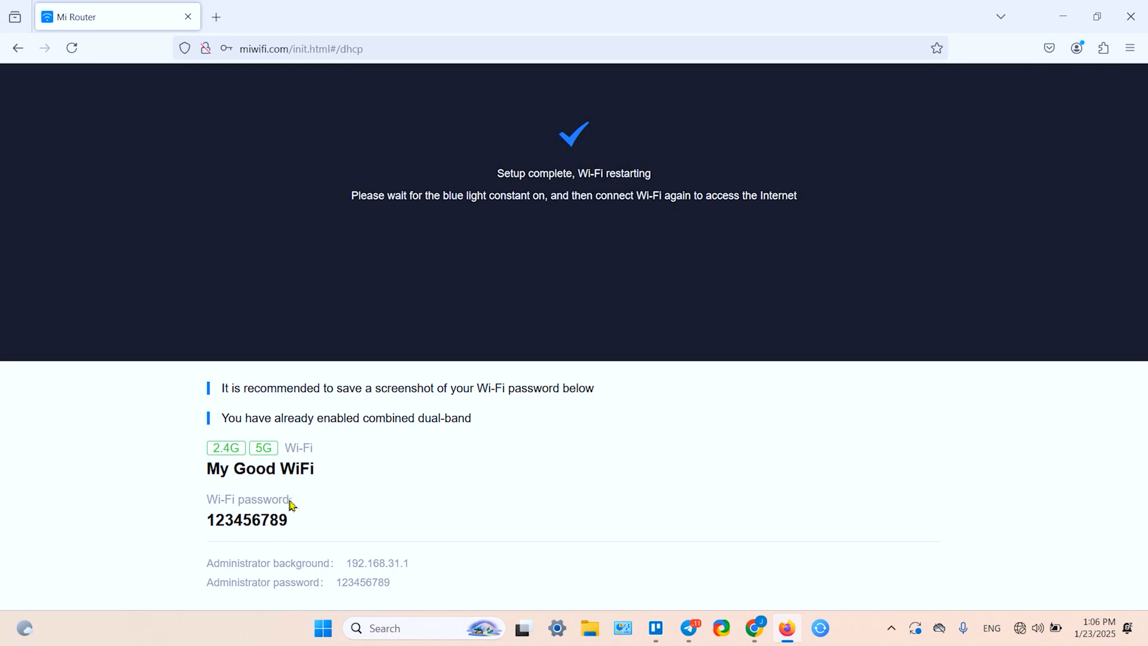
{"action": "mouse_move", "coordinate": [96, 296]}
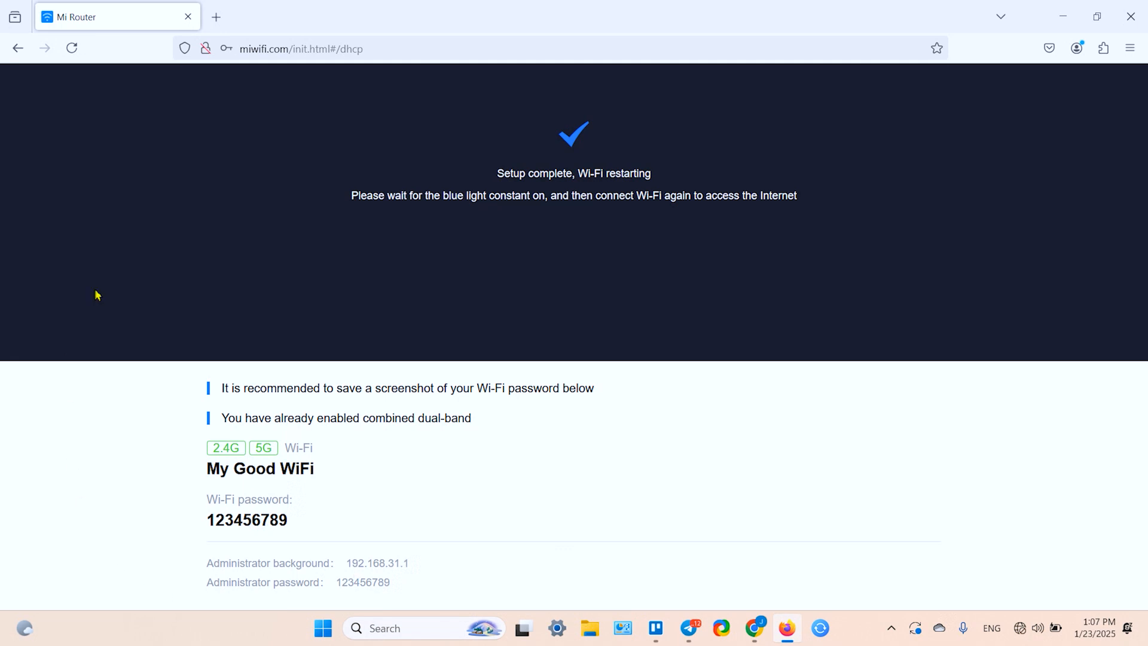
{"action": "mouse_move", "coordinate": [327, 492]}
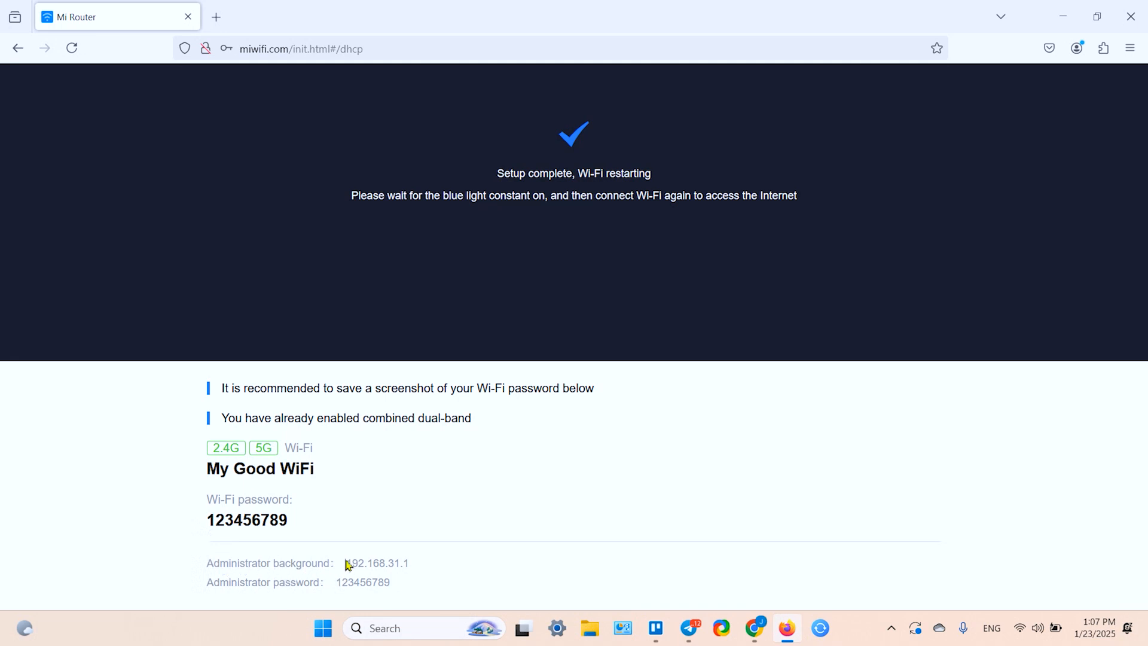
{"action": "mouse_move", "coordinate": [415, 574]}
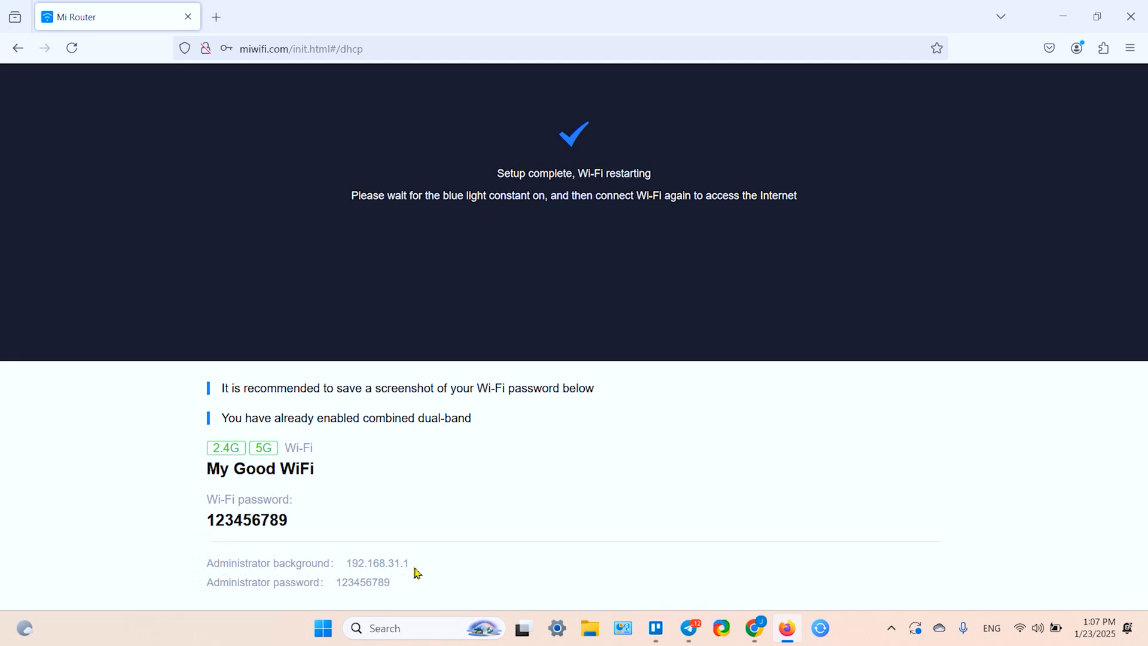
{"action": "mouse_move", "coordinate": [375, 595]}
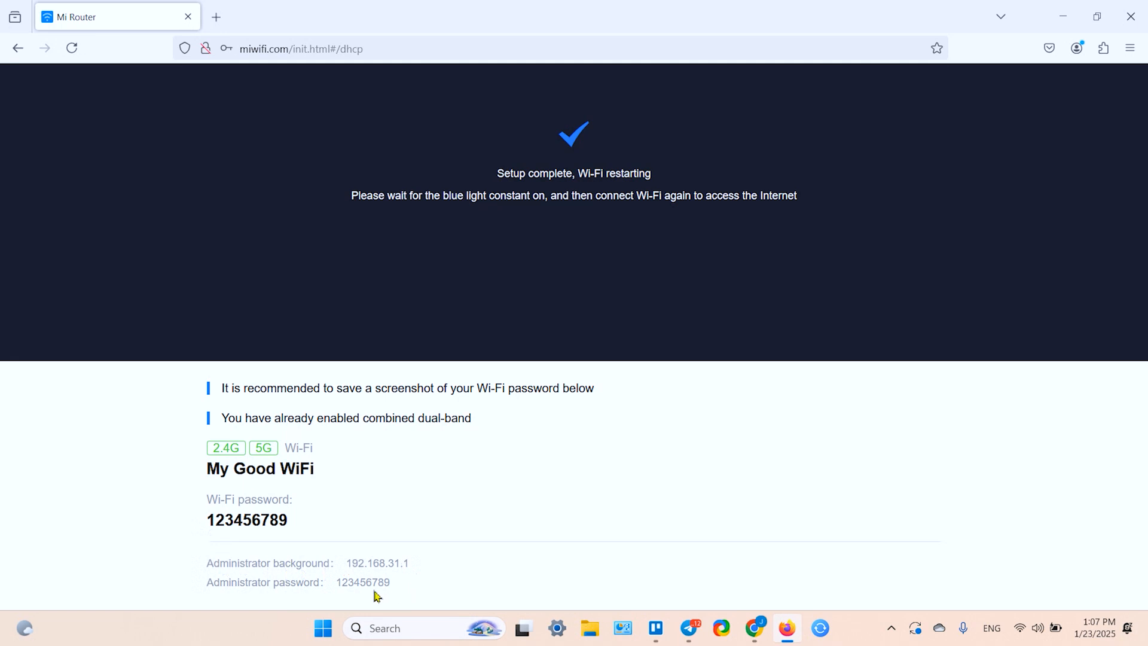
{"action": "mouse_move", "coordinate": [312, 595]}
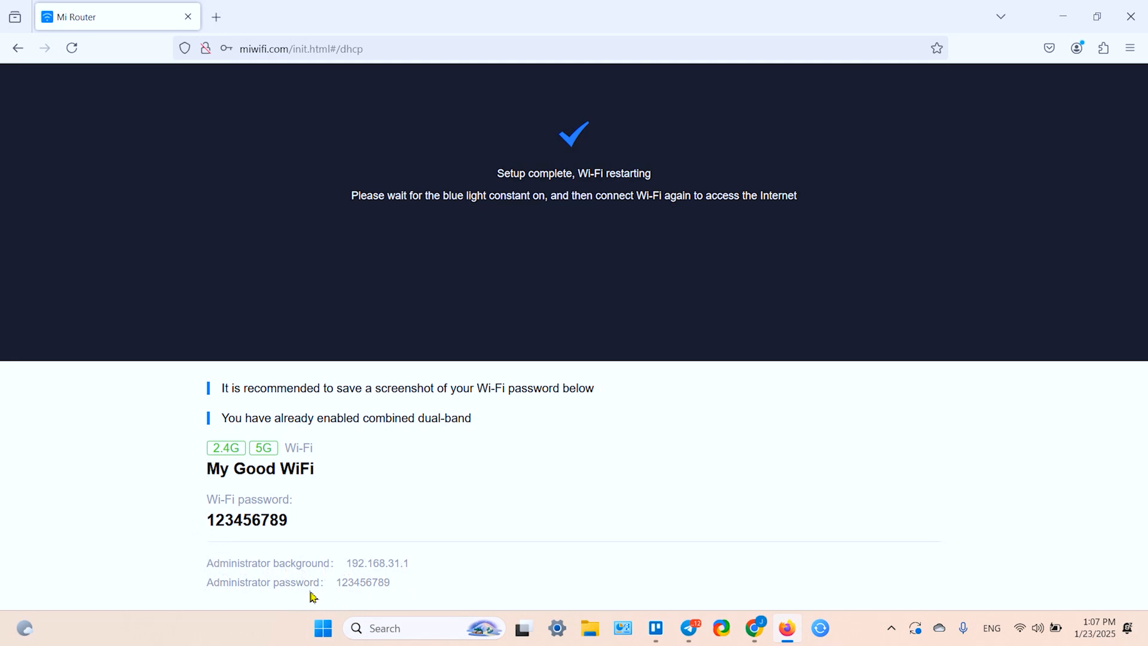
{"action": "mouse_move", "coordinate": [332, 600]}
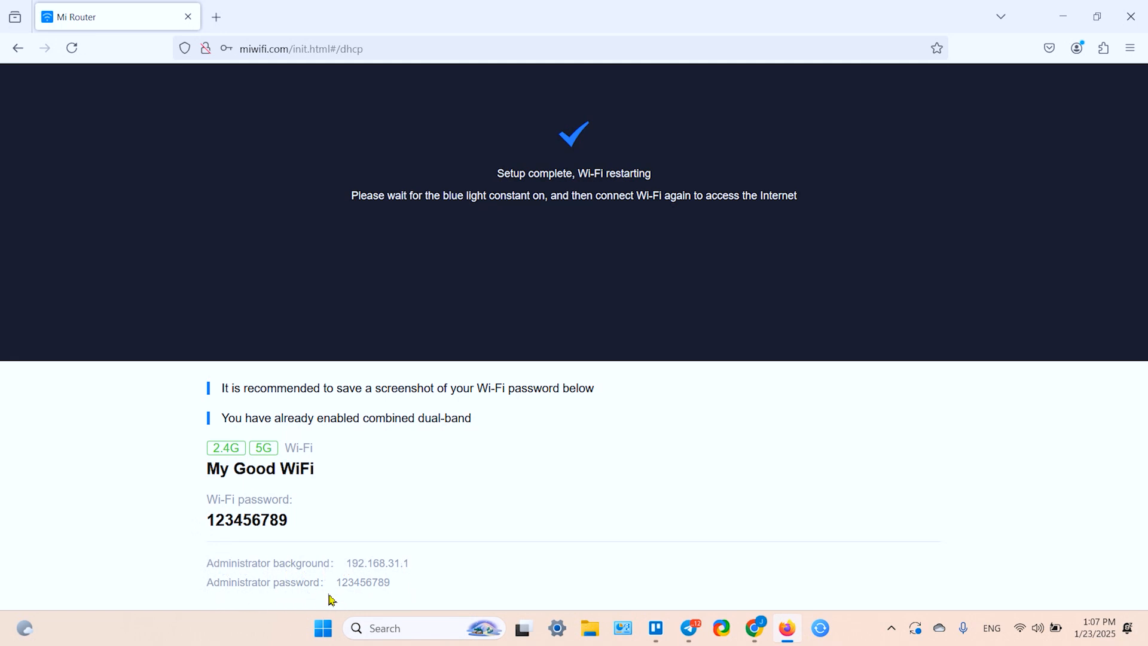
Refresh the quick-settings Wi-Fi list by toggling Wi-Fi off and on
{"action": "left_click", "coordinate": [1022, 627]}
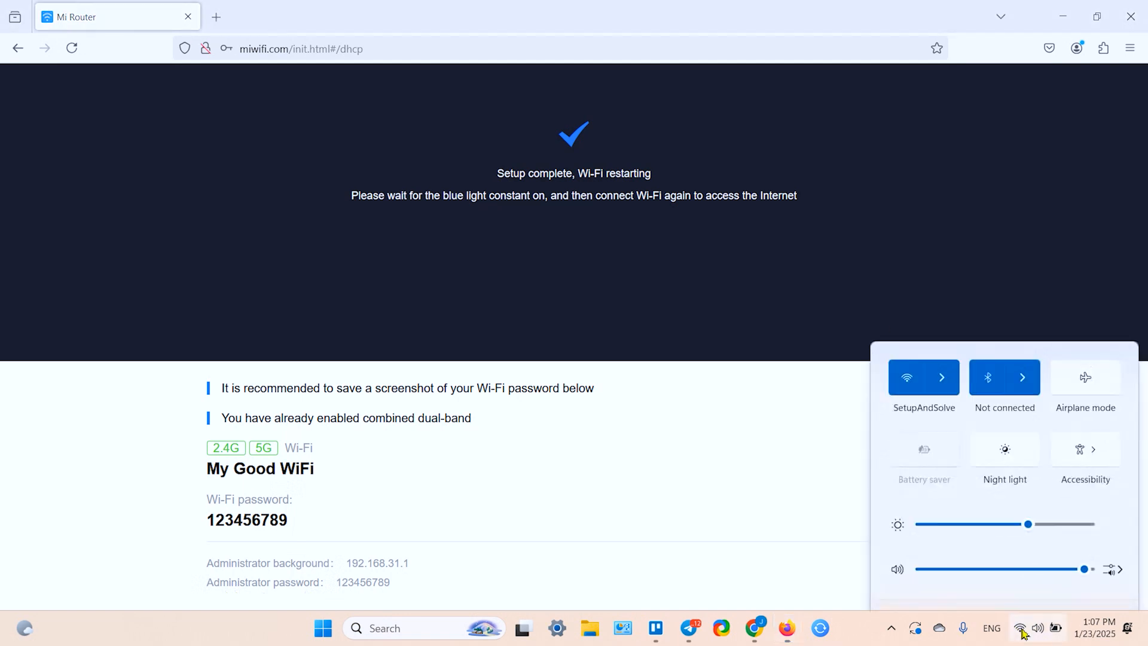
{"action": "left_click", "coordinate": [942, 377]}
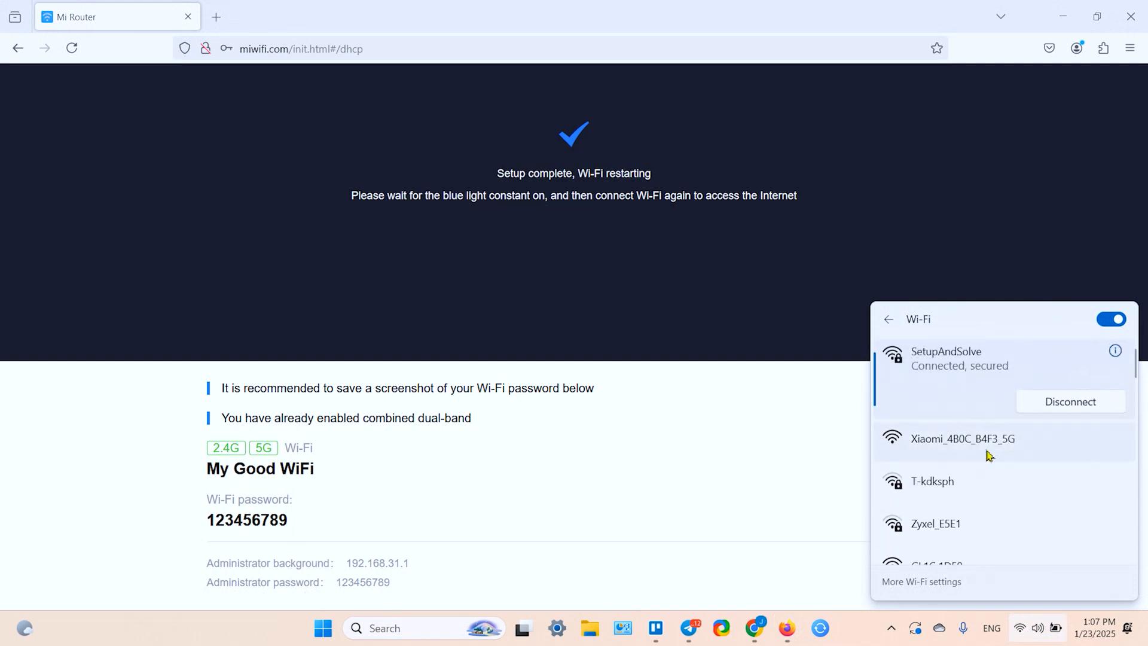
{"action": "scroll", "scroll_direction": "down", "scroll_amount": 3}
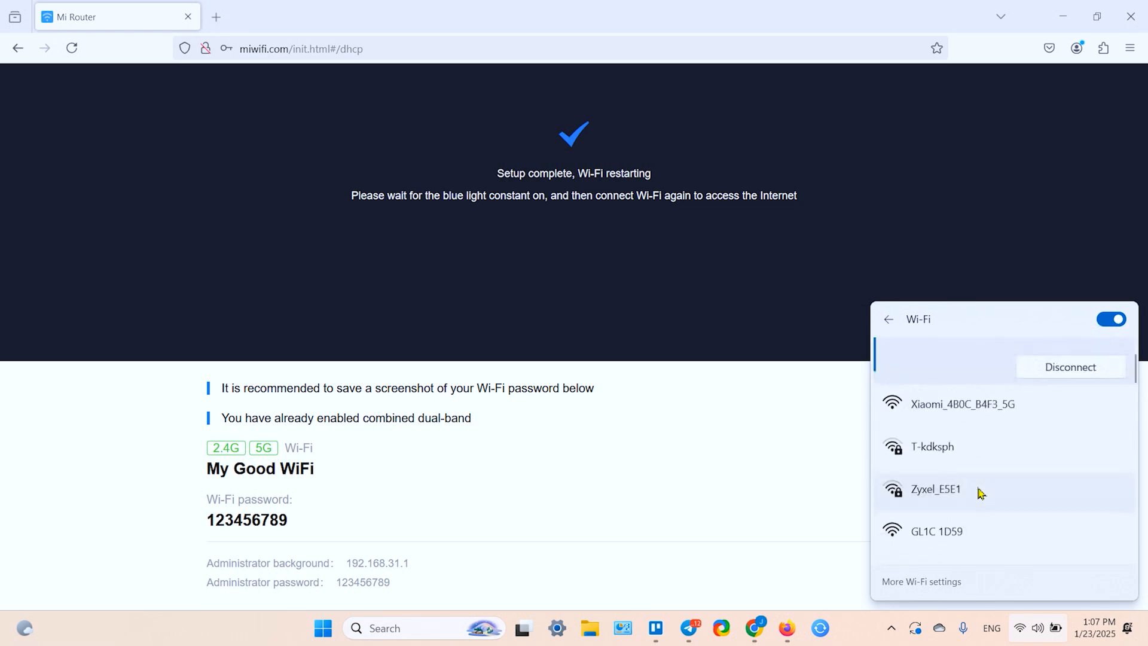
{"action": "left_click", "coordinate": [1110, 319]}
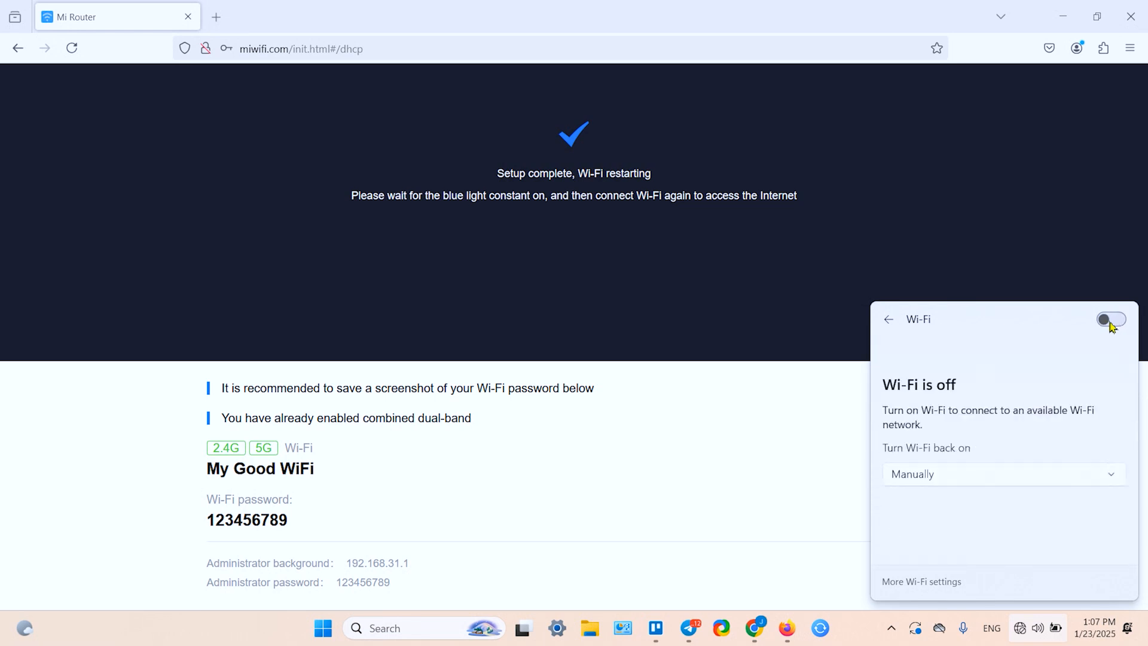
{"action": "left_click", "coordinate": [1109, 319]}
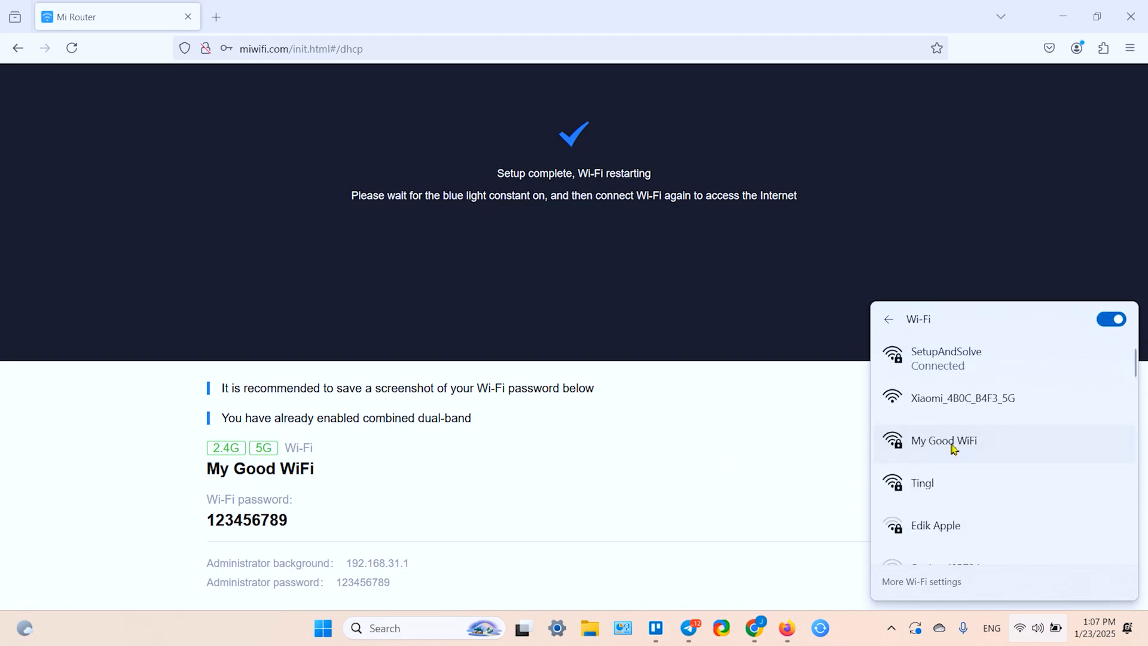
Connect to My Good WiFi and submit its network security key
{"action": "left_click", "coordinate": [943, 439]}
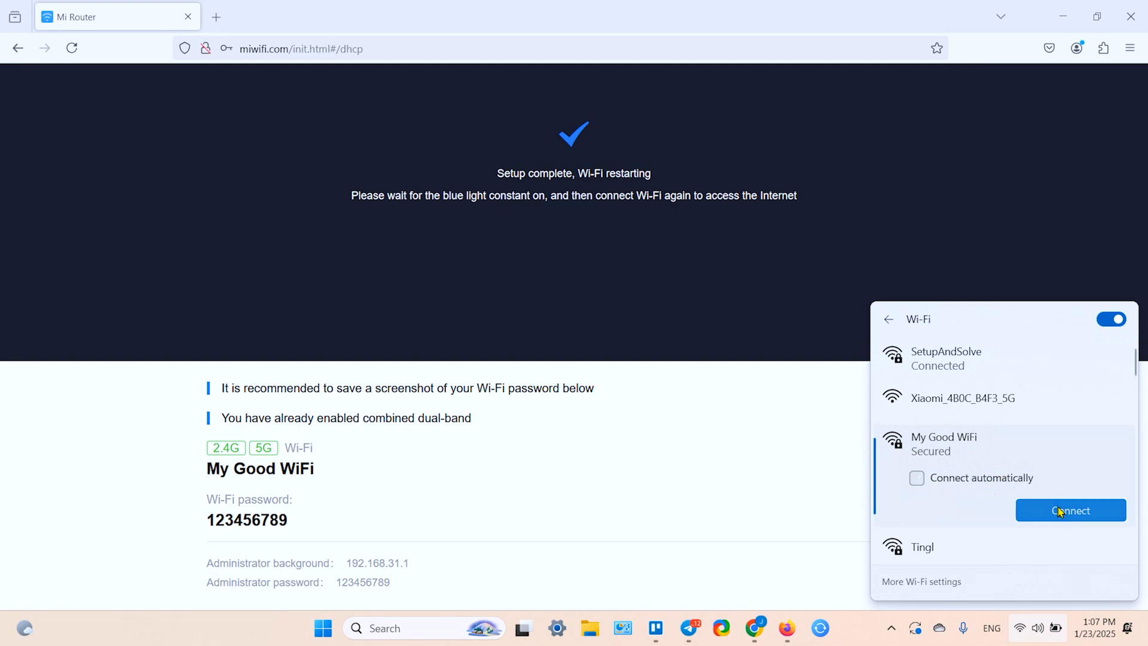
{"action": "left_click", "coordinate": [1070, 509]}
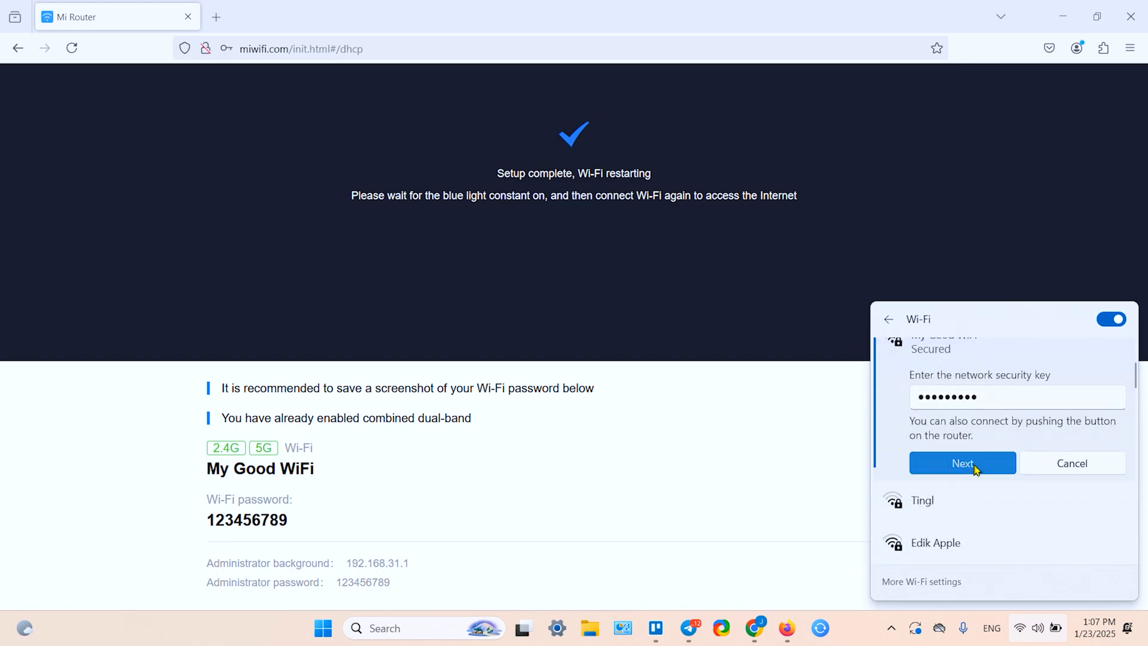
{"action": "left_click", "coordinate": [961, 463]}
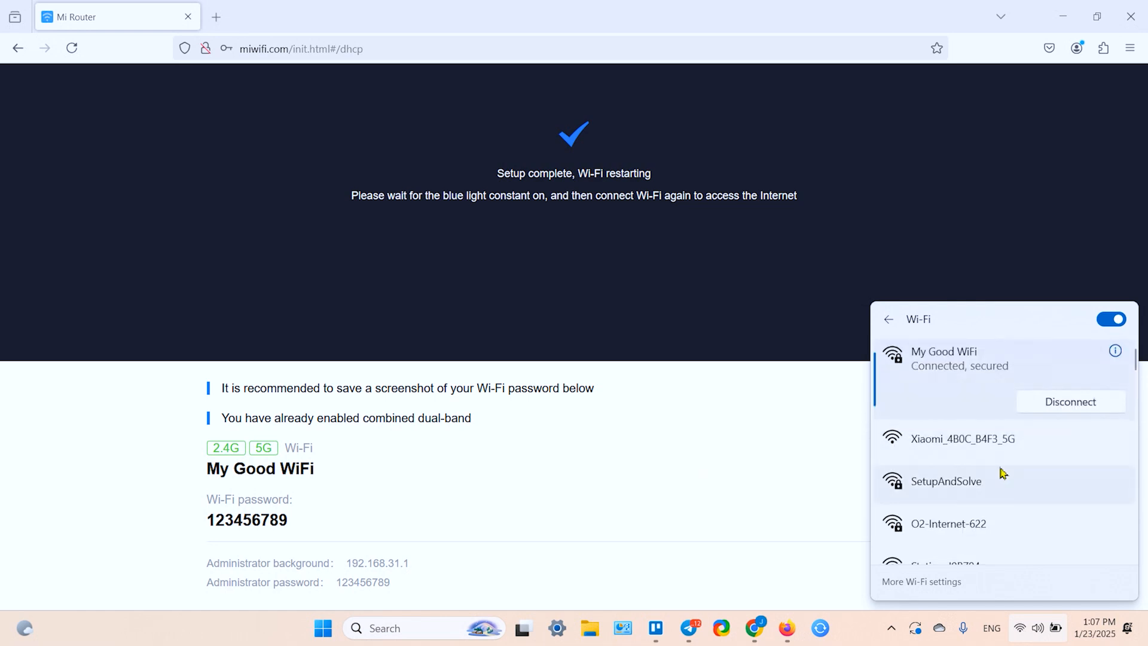
{"action": "mouse_move", "coordinate": [951, 368]}
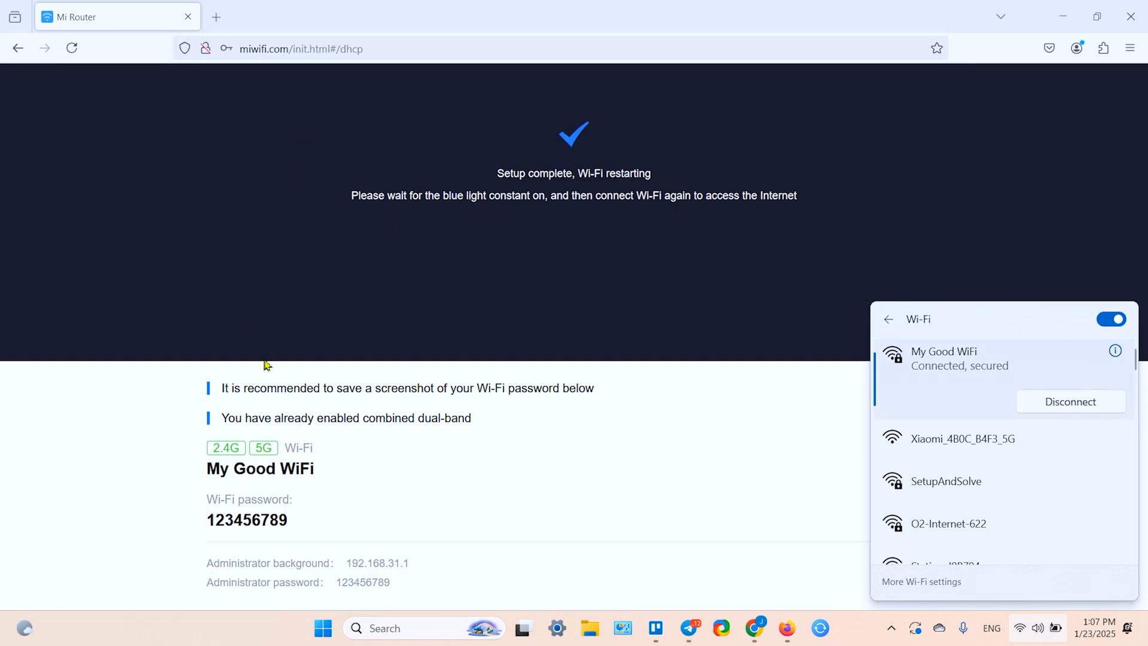
{"action": "mouse_move", "coordinate": [328, 514]}
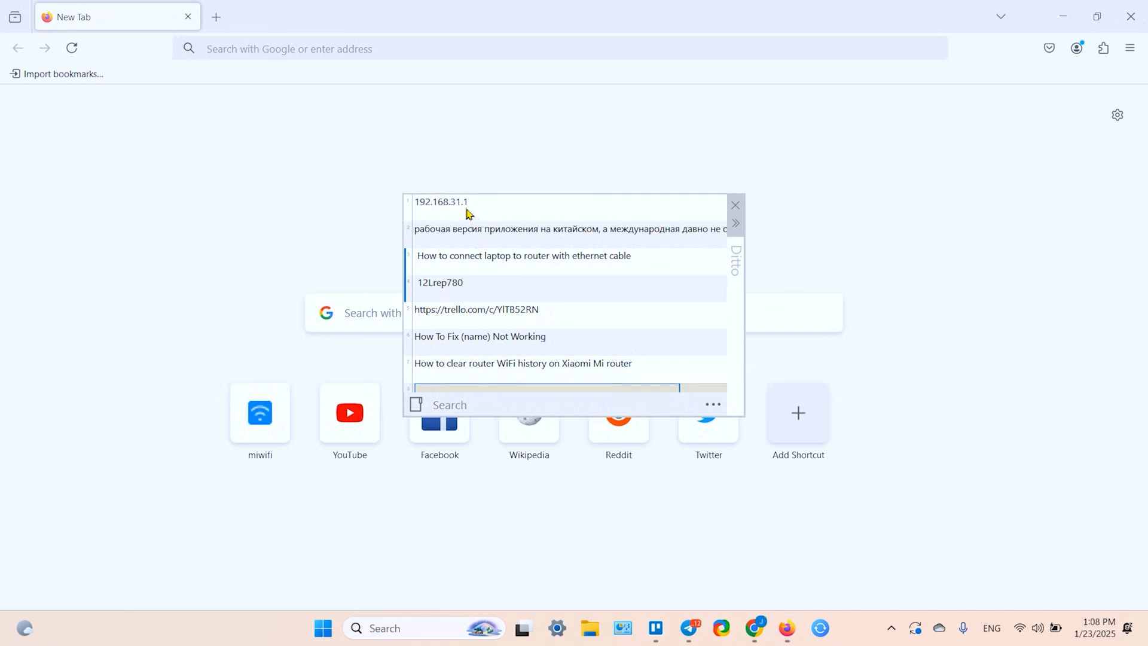
Log into the admin panel at 192.168.31.1 with the admin password, reaching the Status page
{"action": "left_click", "coordinate": [441, 201]}
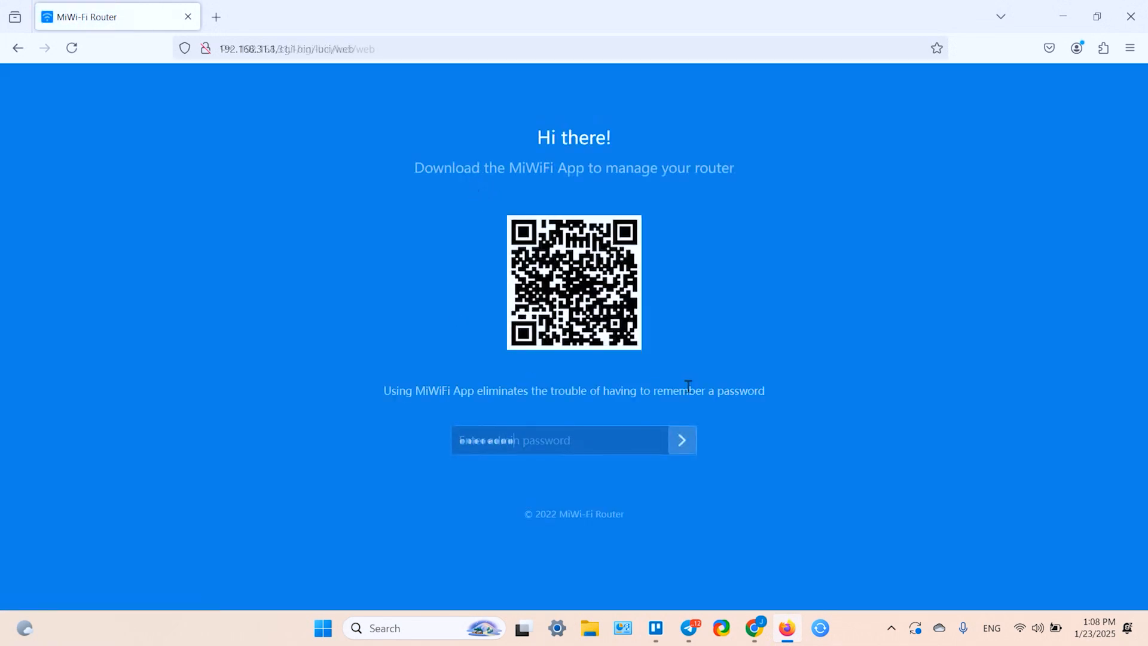
{"action": "left_click", "coordinate": [681, 440]}
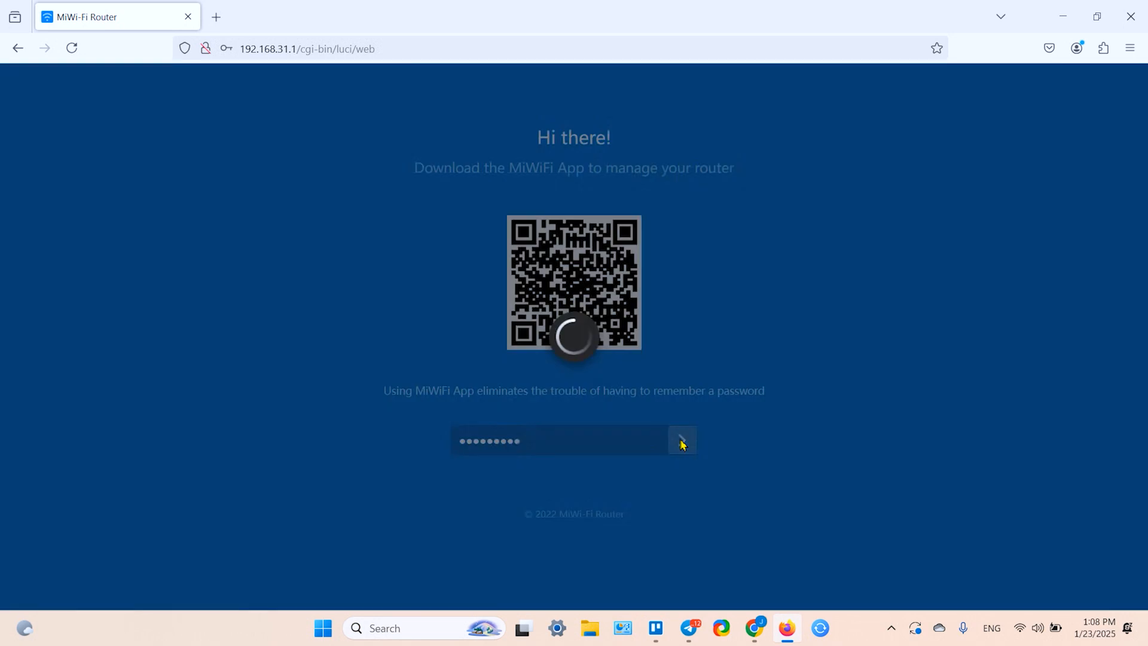
{"action": "left_click", "coordinate": [681, 440]}
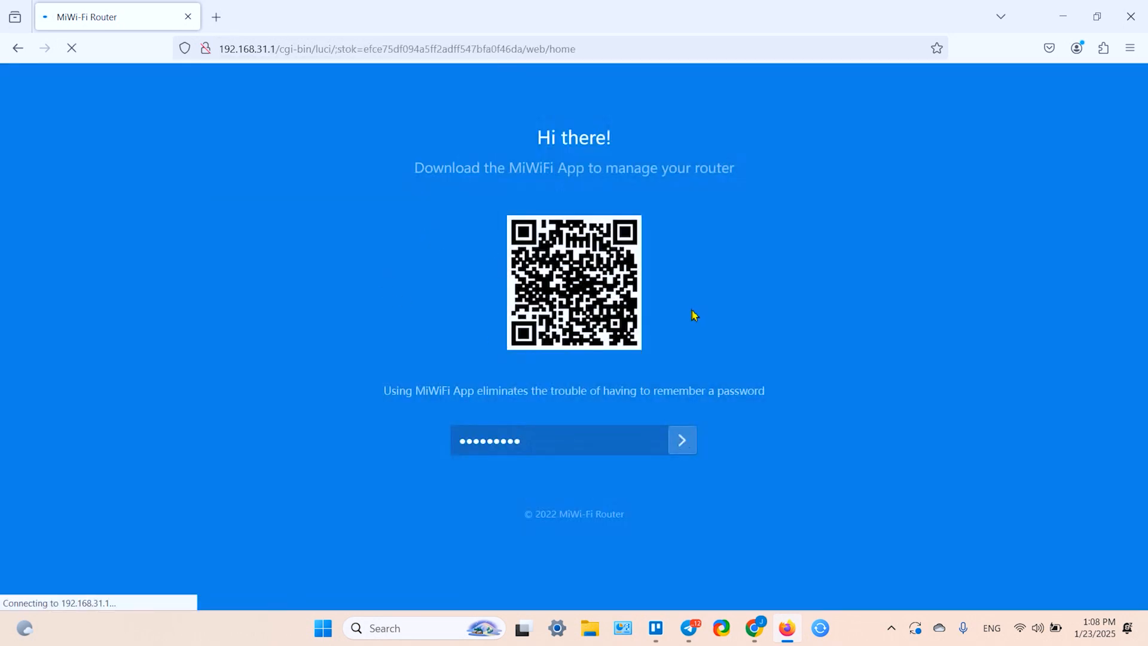
{"action": "left_click", "coordinate": [681, 440]}
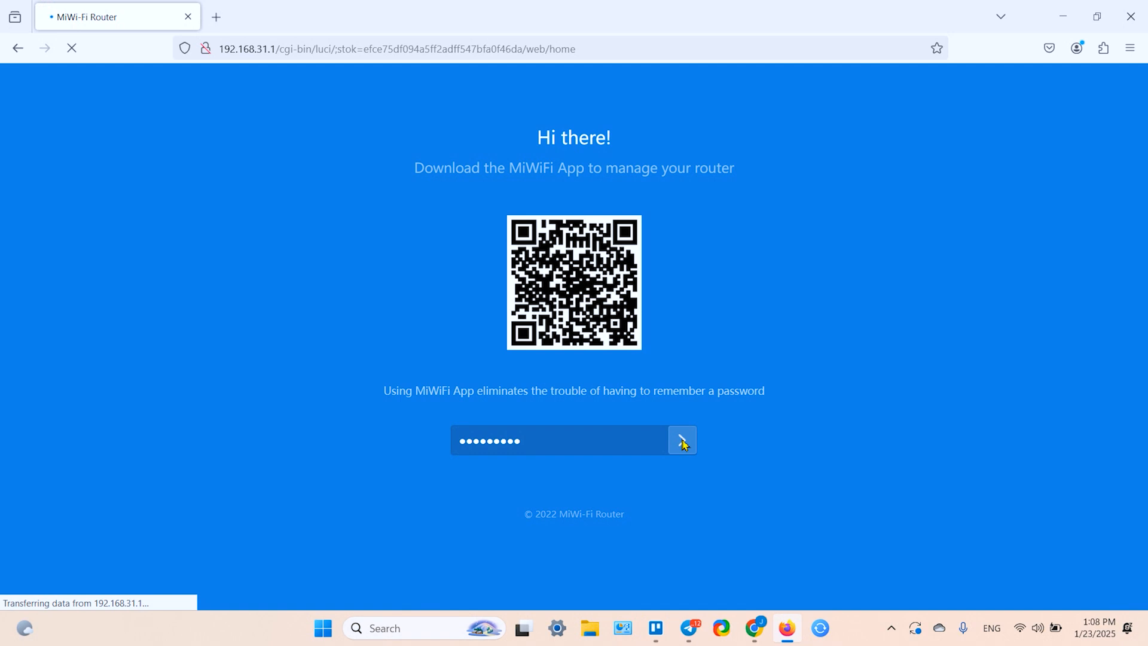
{"action": "left_click", "coordinate": [682, 440]}
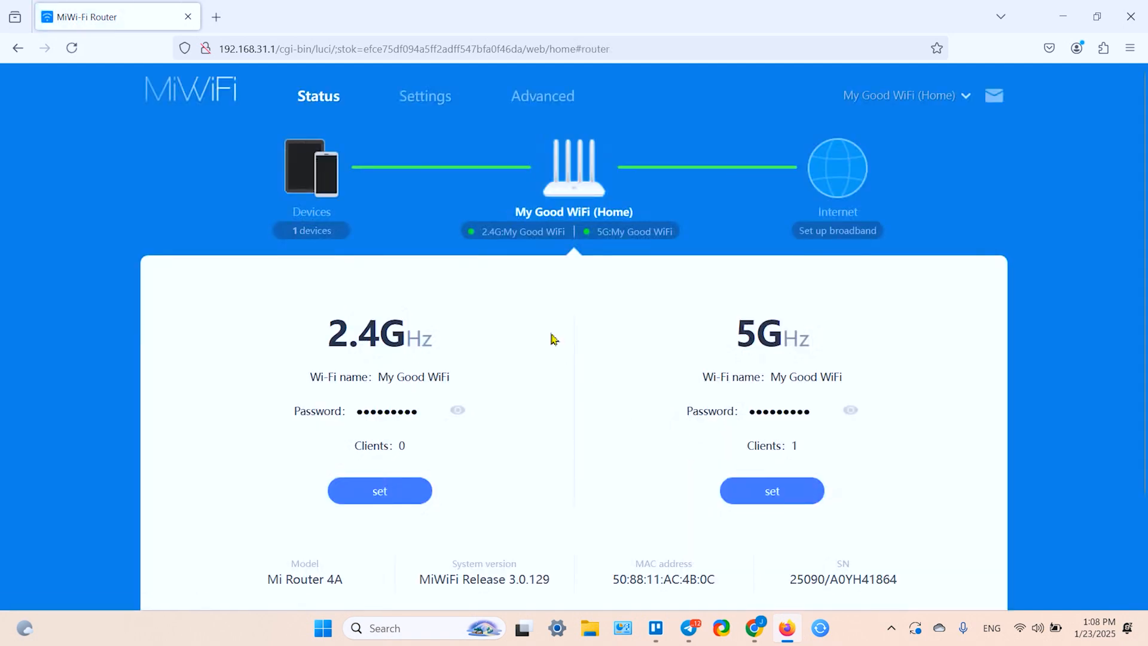
{"action": "mouse_move", "coordinate": [551, 330]}
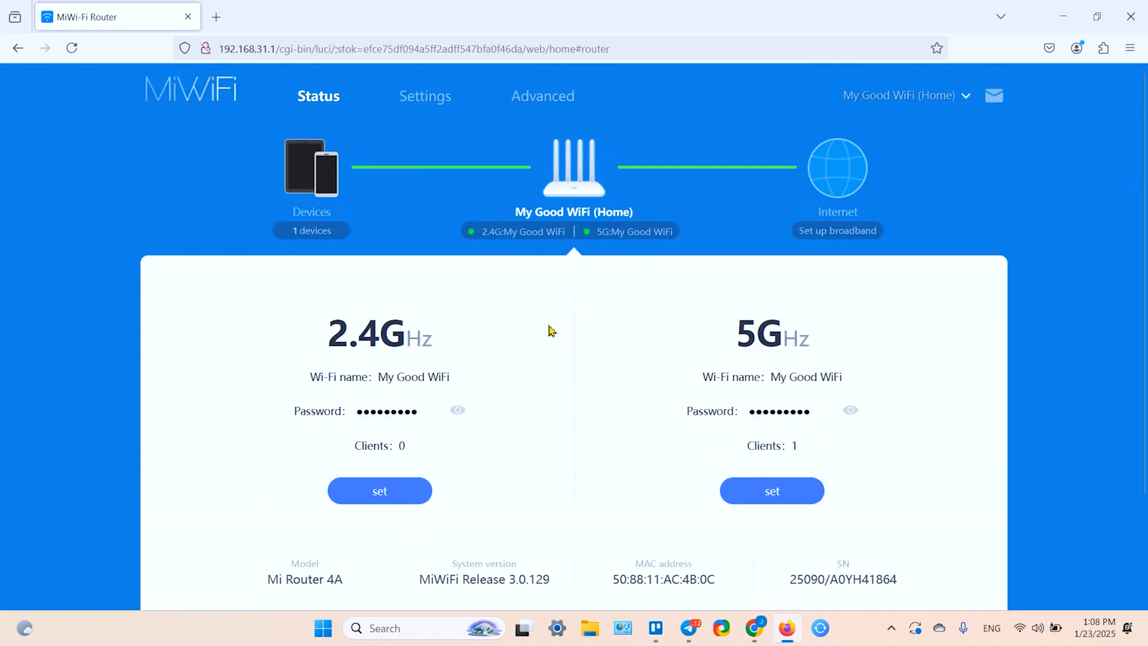
{"action": "mouse_move", "coordinate": [491, 288]}
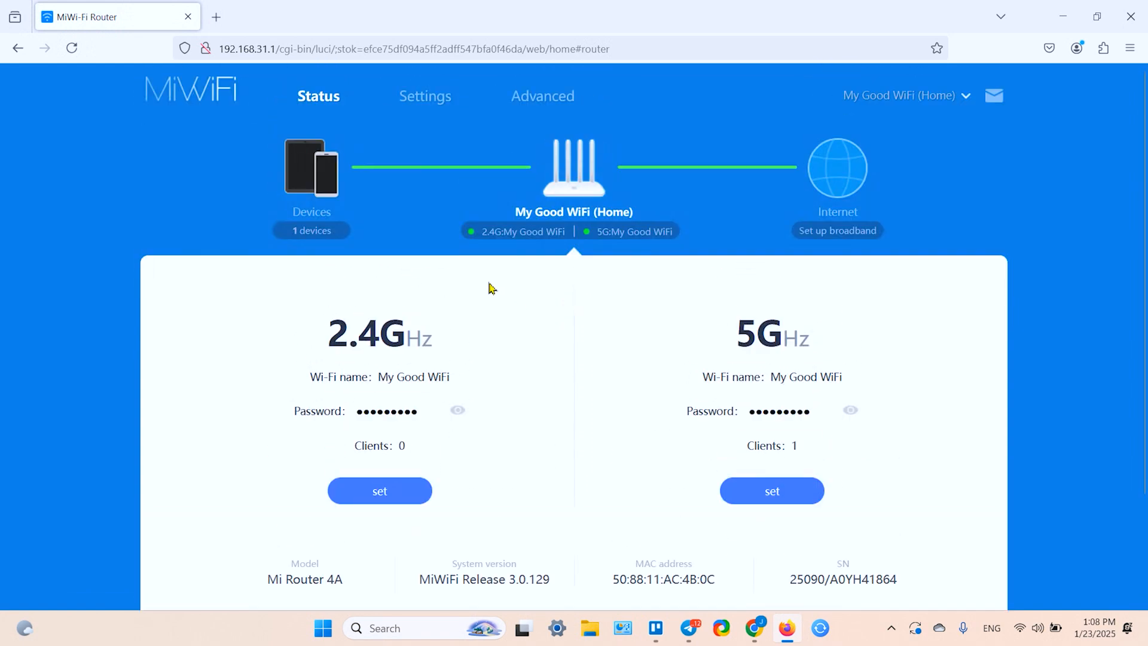